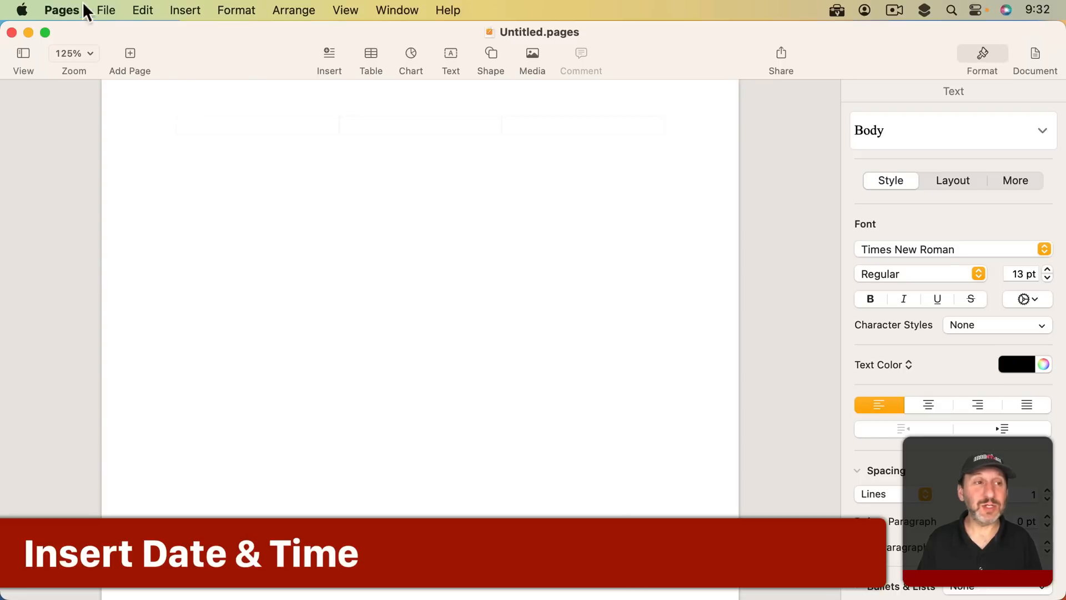
Step: Check the Pages version information and place the insertion point at the top of the page
click(61, 10)
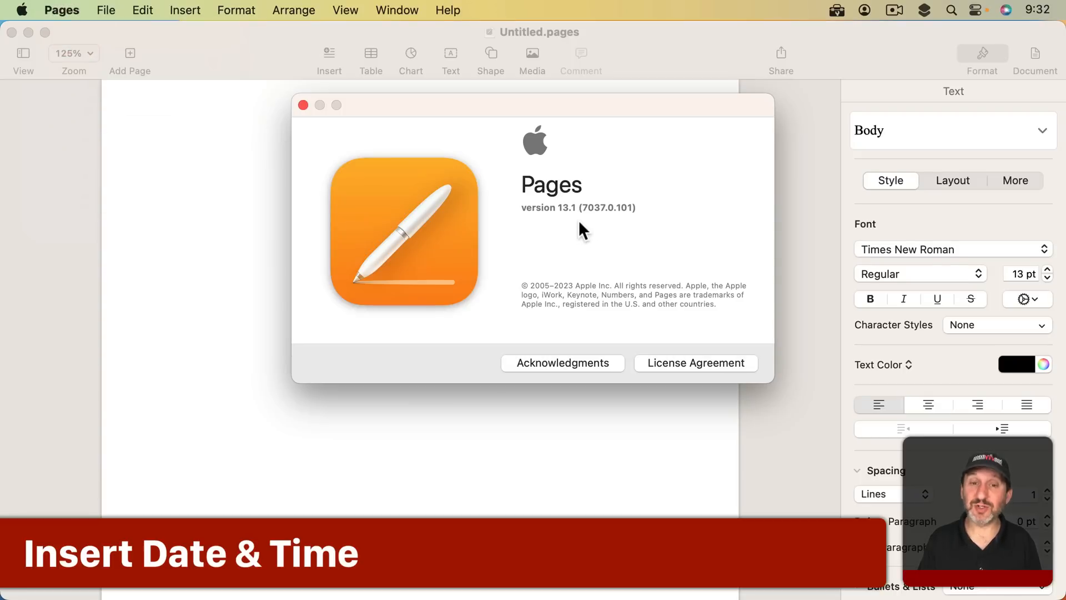
click(303, 105)
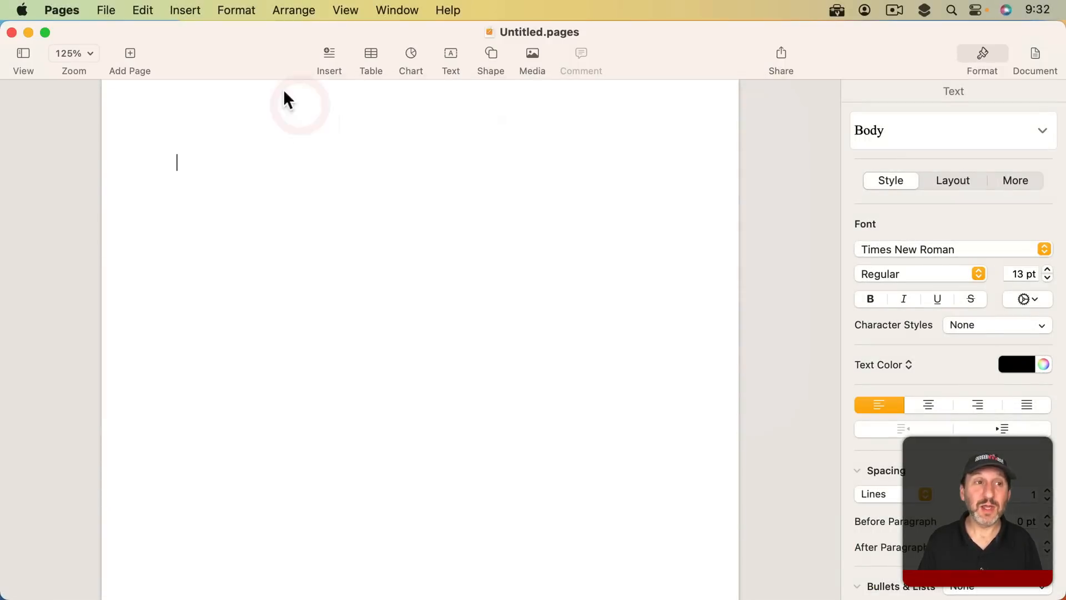
click(185, 10)
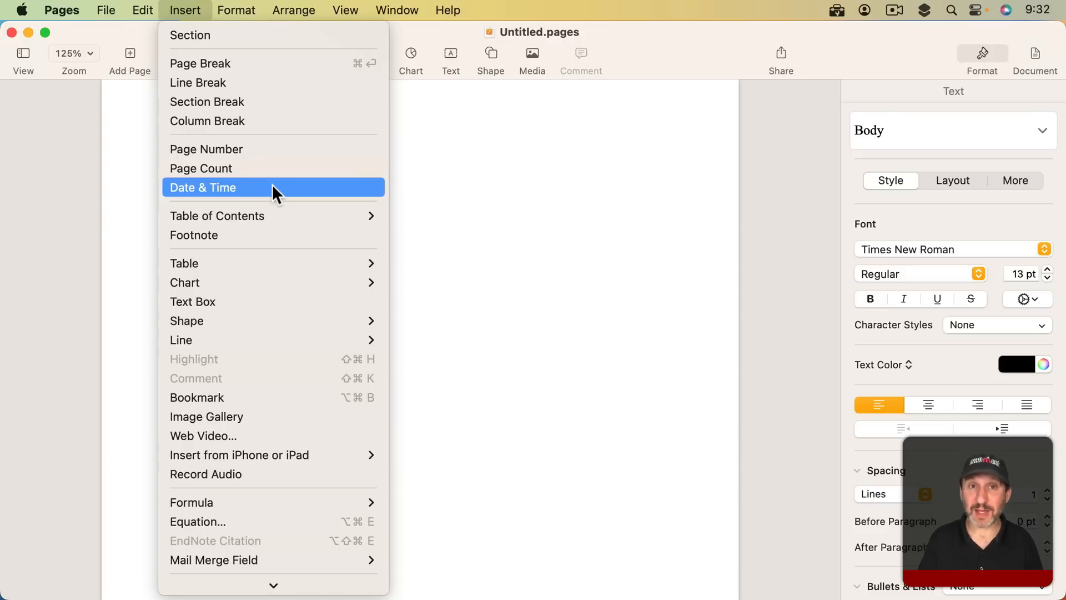
Step: Insert a Date & Time field reading Thursday, June 15, 2023 and show its settings
click(202, 186)
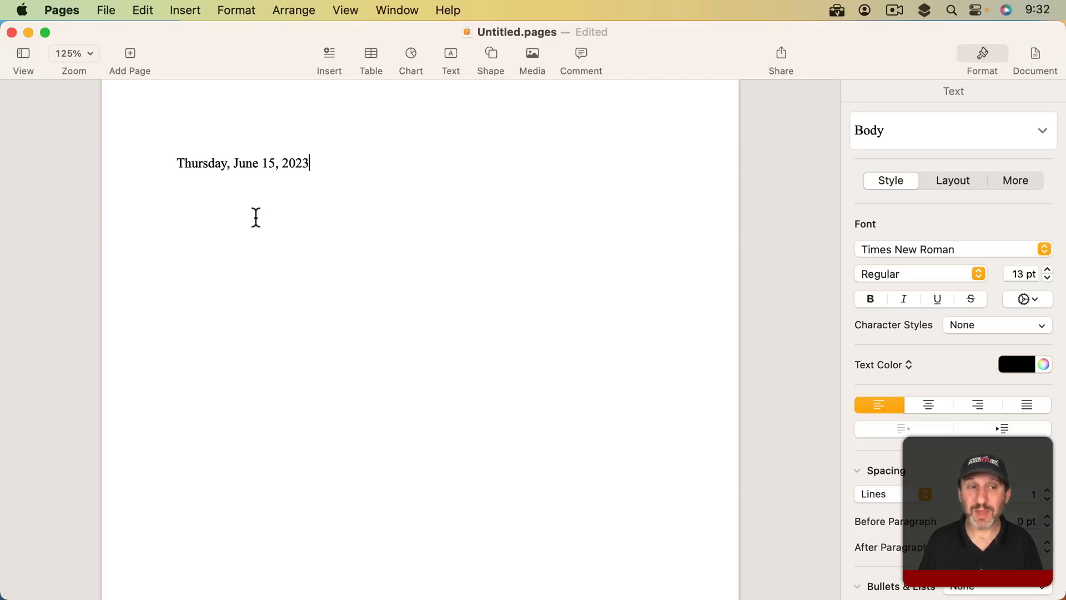
mouse_move(231, 188)
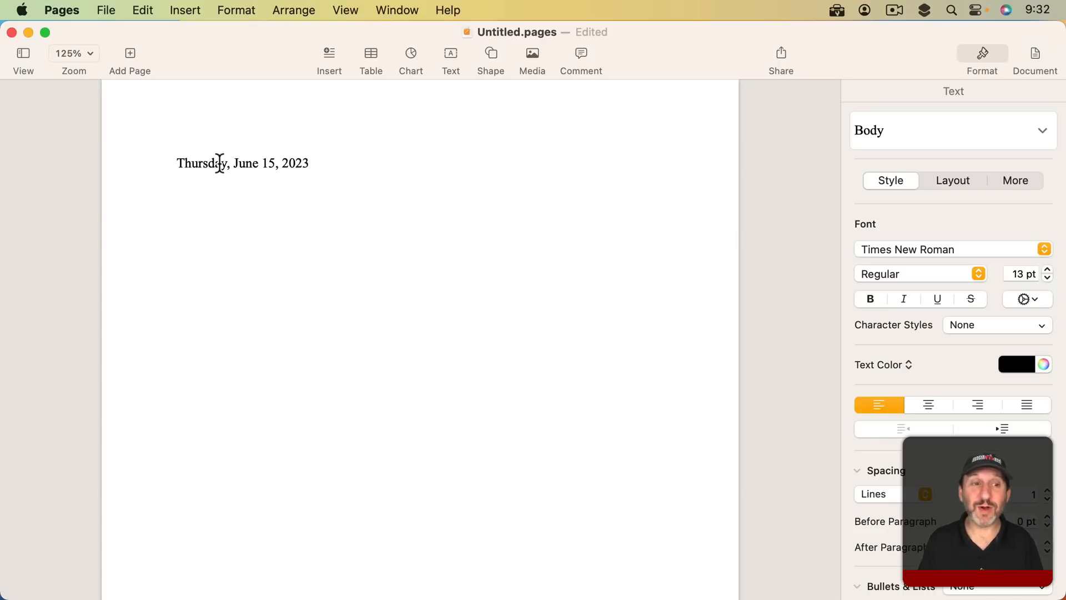
click(241, 163)
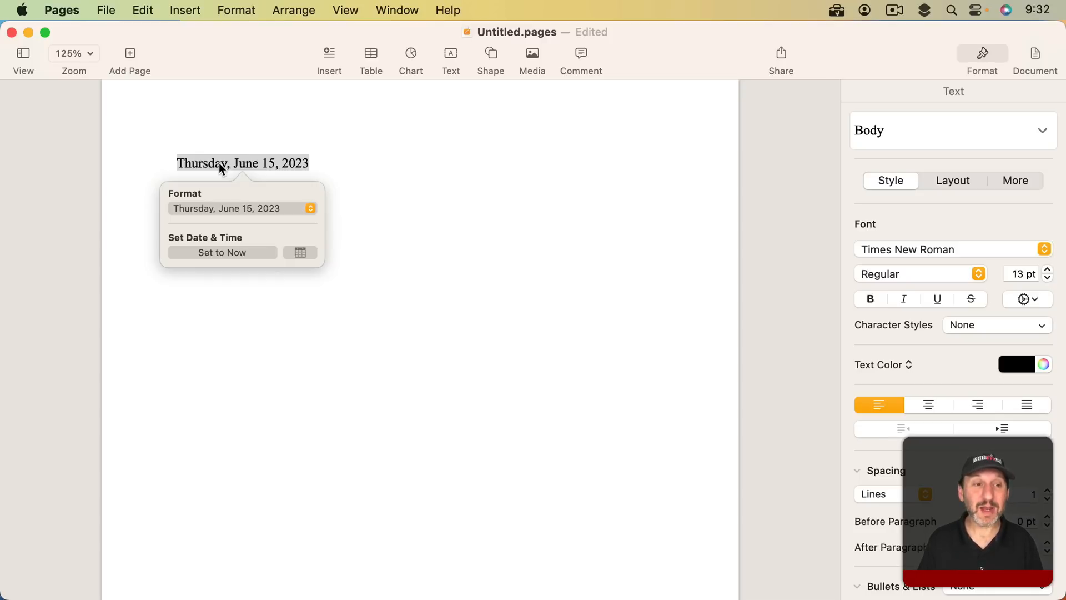
mouse_move(231, 208)
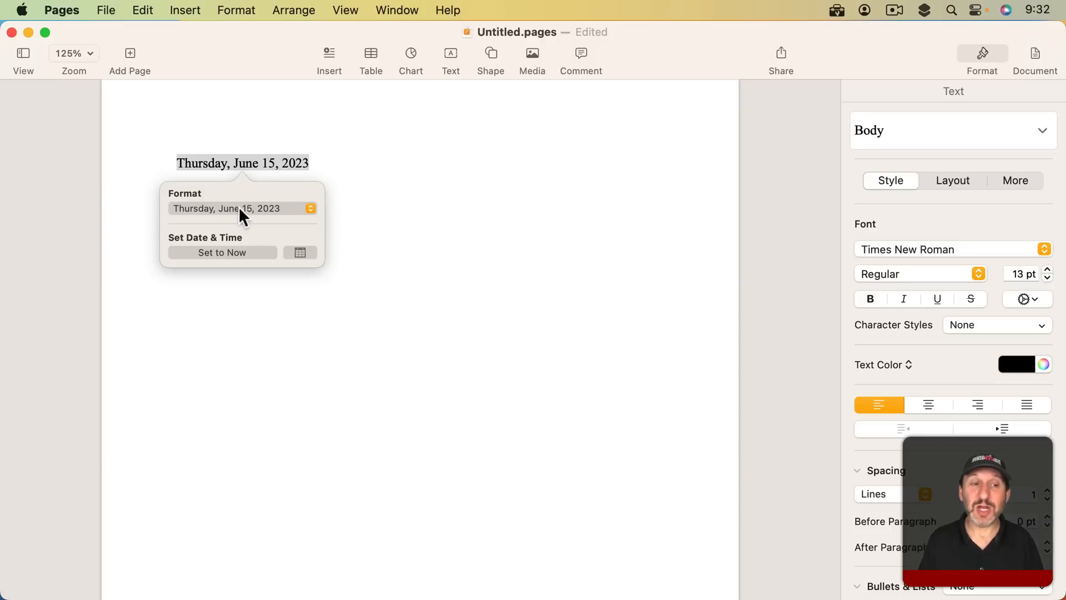
click(241, 208)
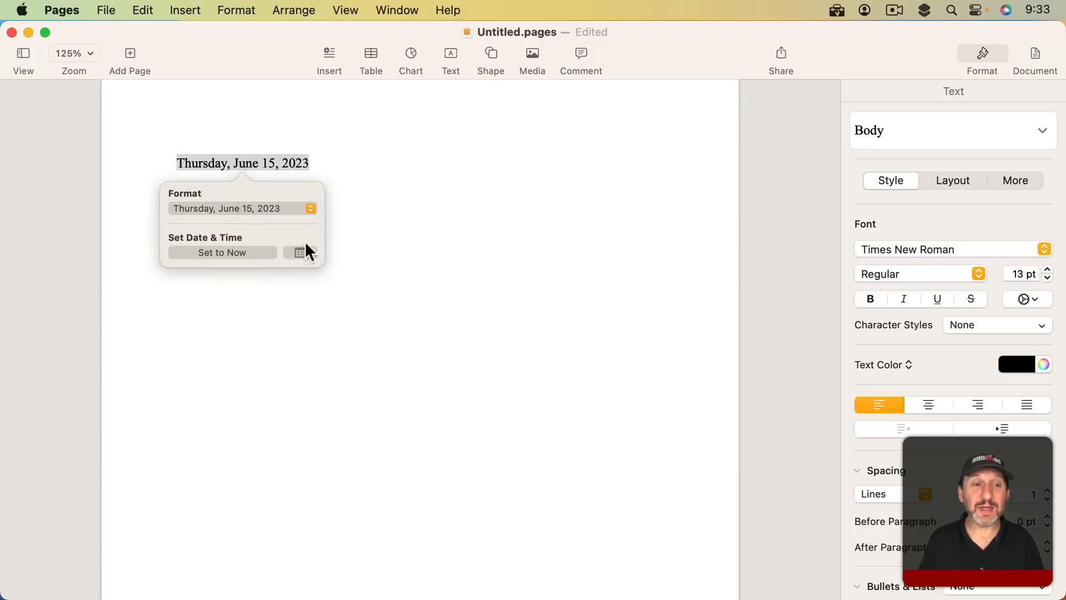
click(300, 252)
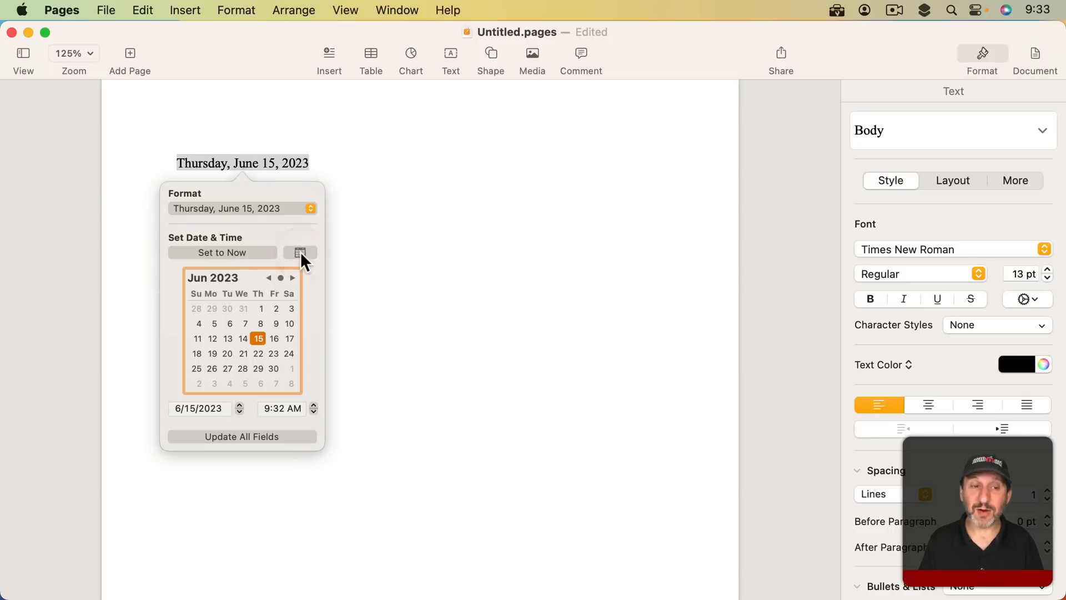
mouse_move(259, 292)
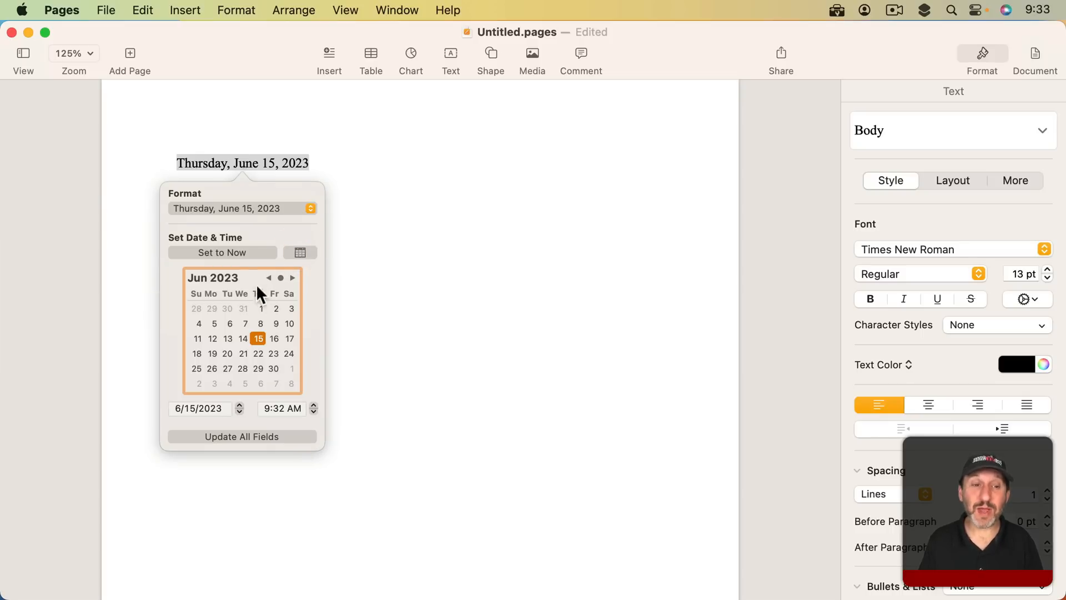
click(275, 337)
text(4)
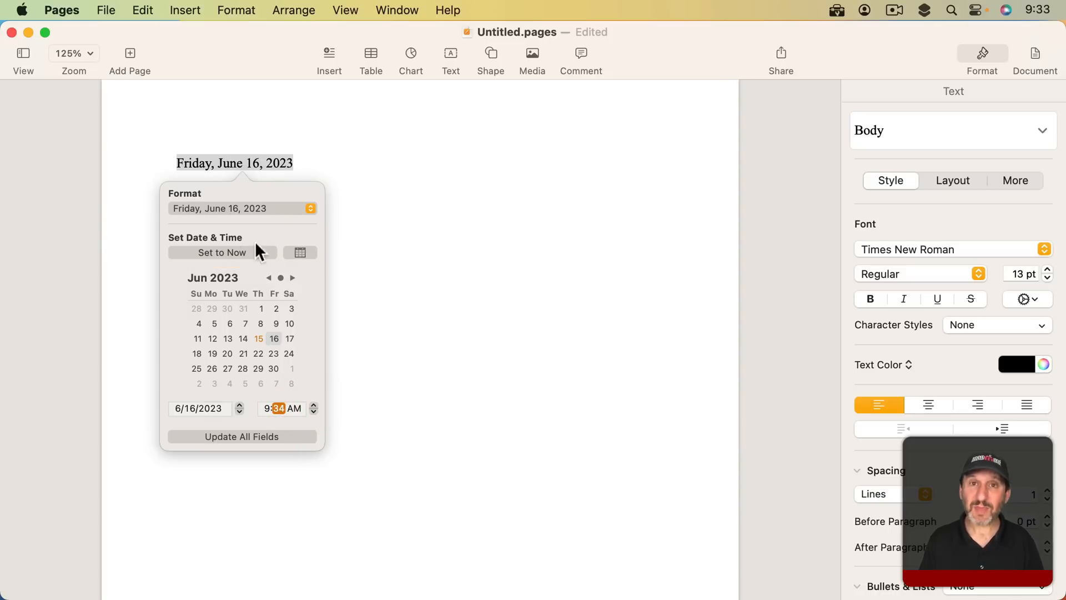
mouse_move(227, 260)
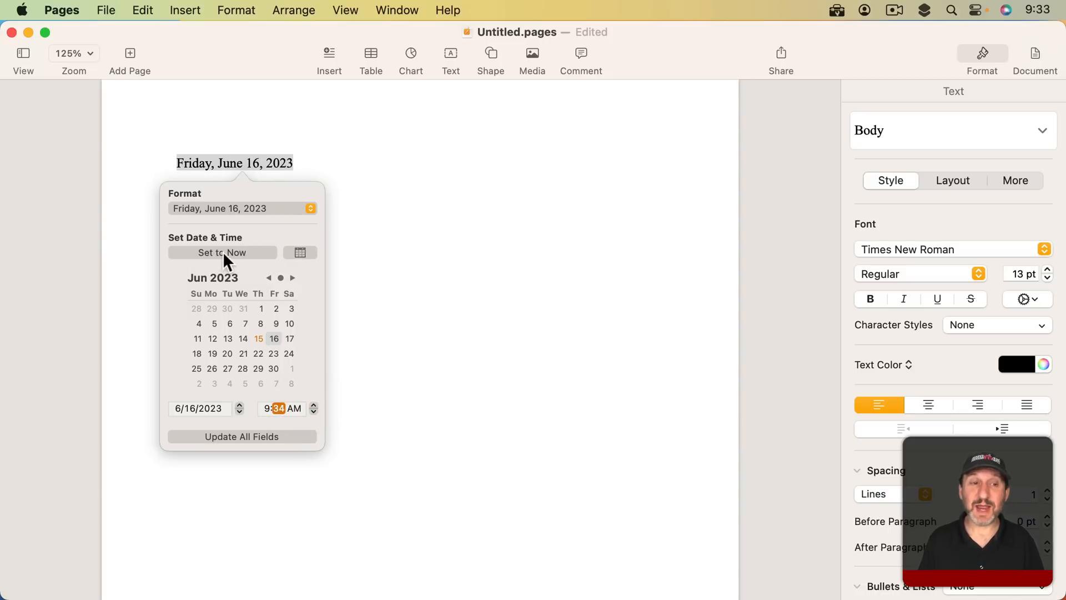
click(259, 337)
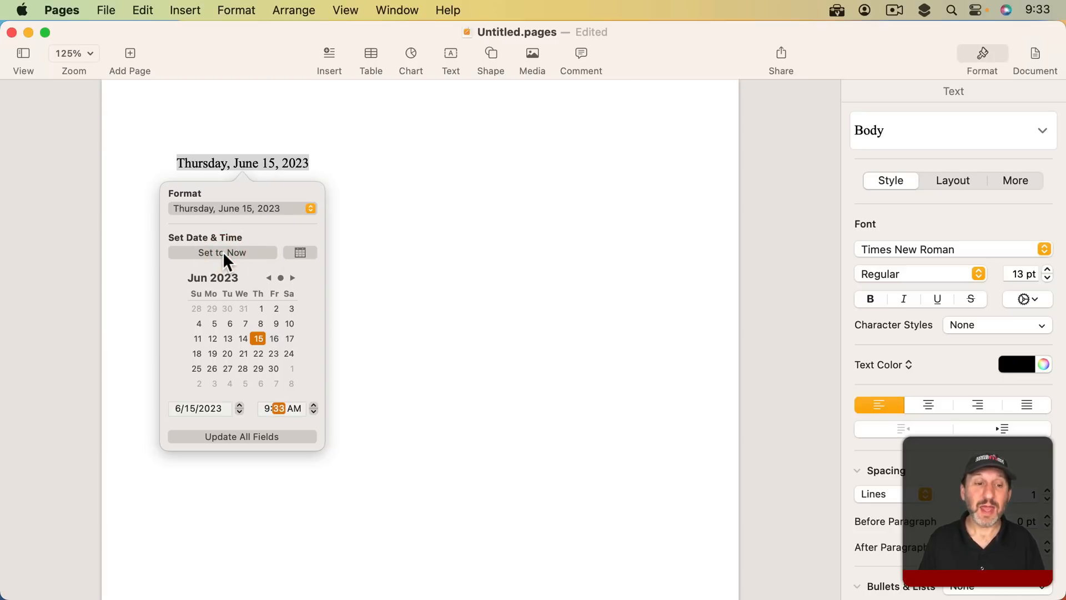
mouse_move(259, 444)
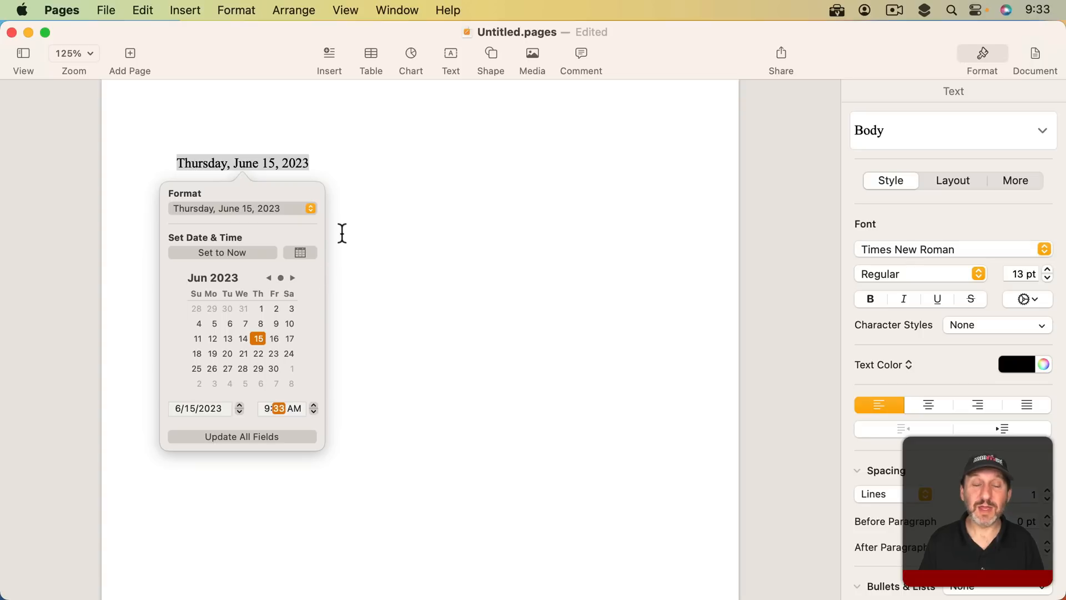
mouse_move(343, 190)
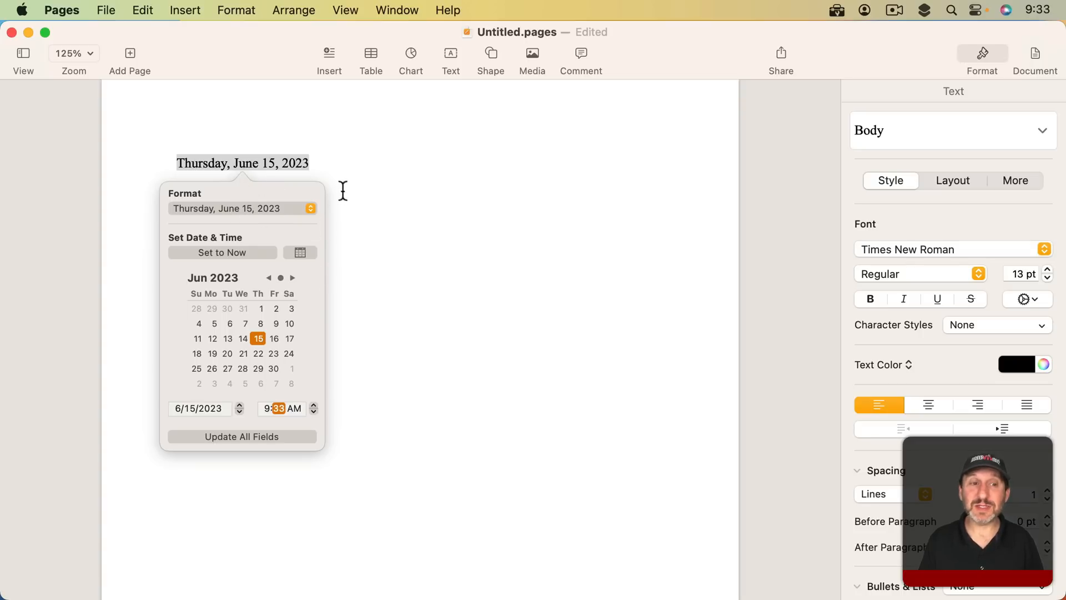
click(422, 272)
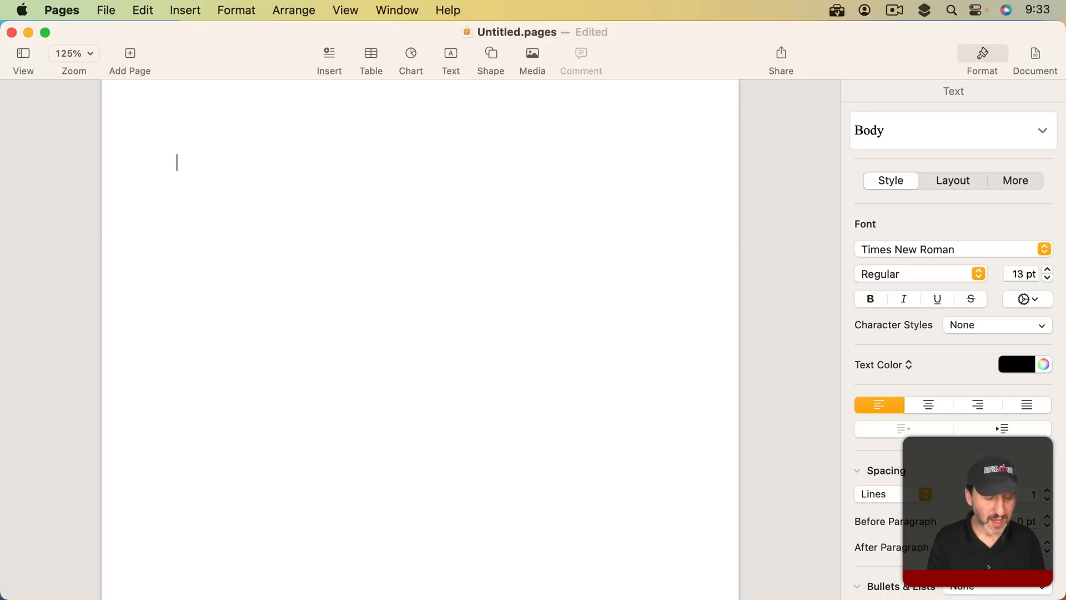
Step: Write "Something" followed by an inline Date & Time field in the body
text(Something)
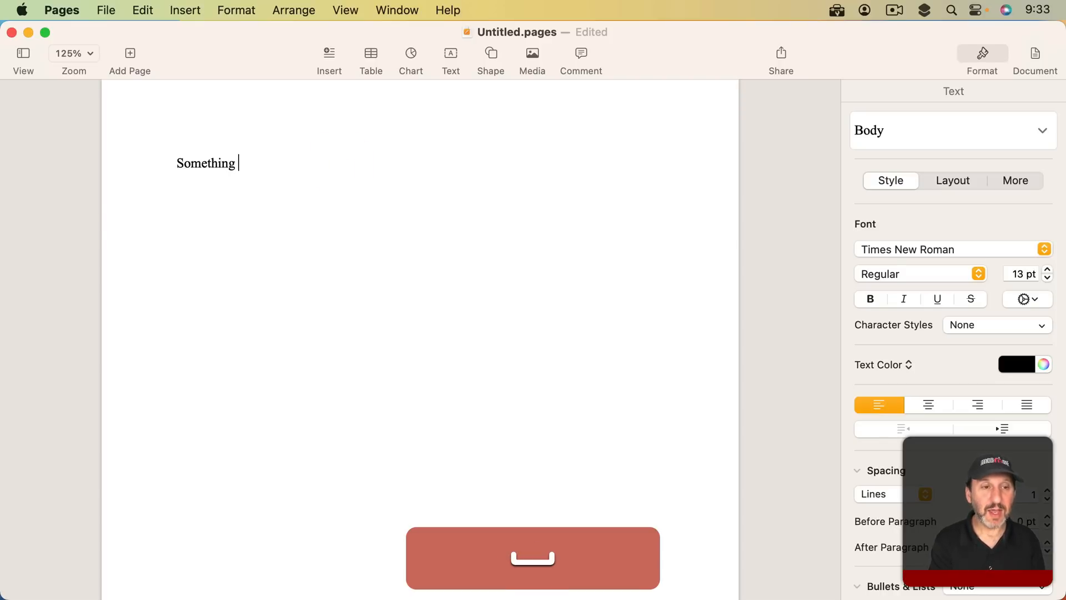
click(184, 10)
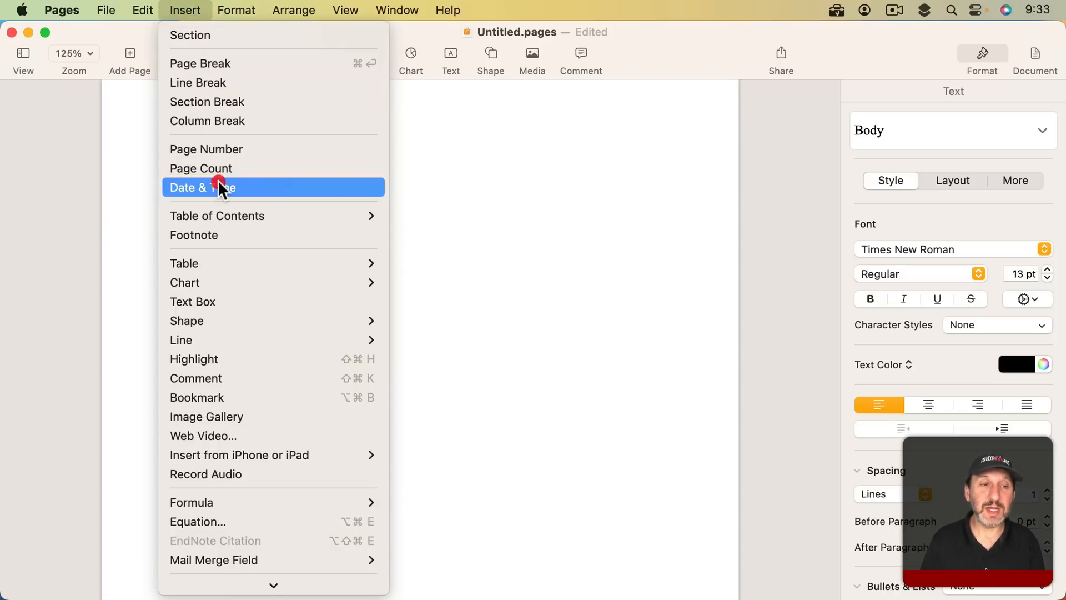
click(211, 187)
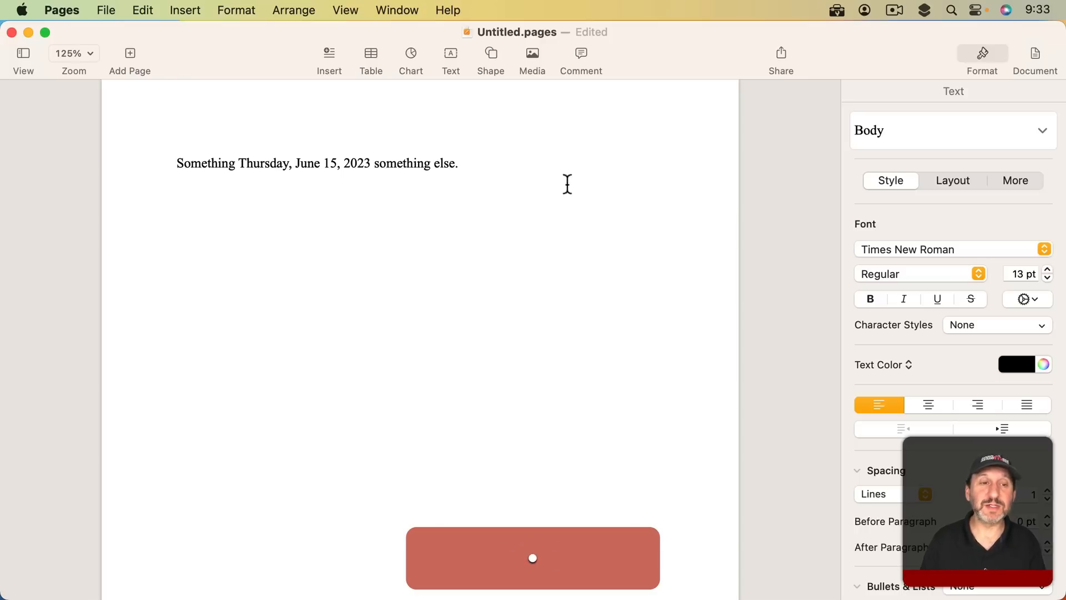
Step: Select the whole sentence and set its font size to 14 pt with the stepper
triple_click(317, 163)
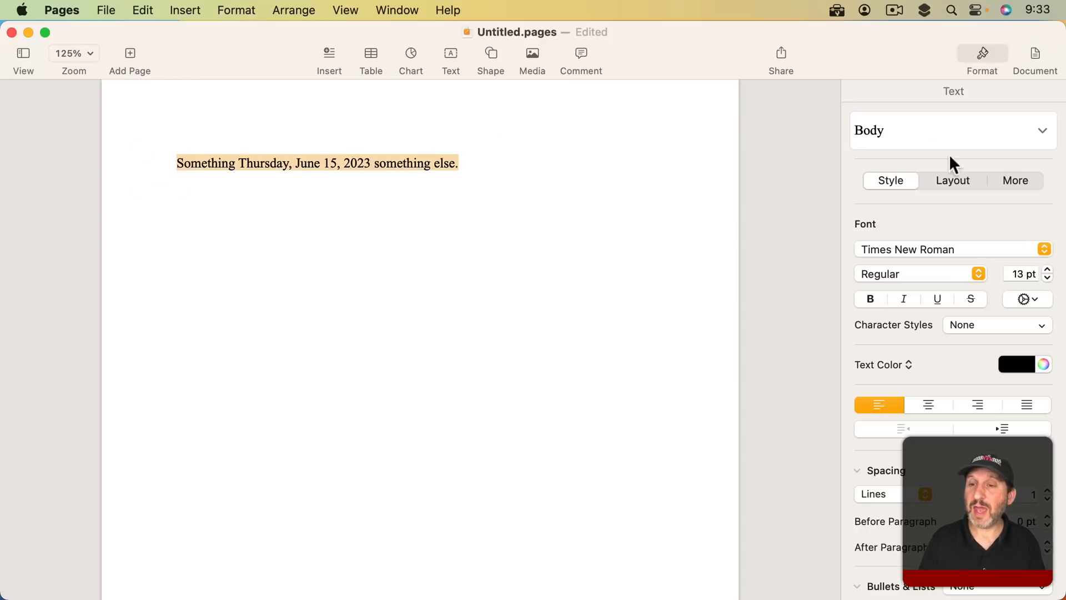
click(1046, 270)
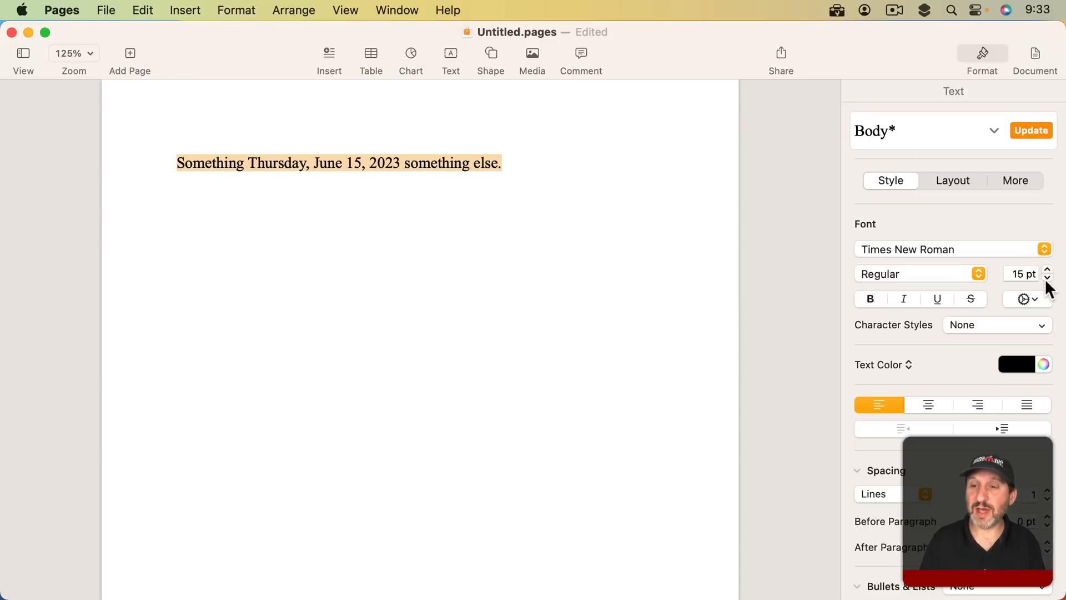
click(1047, 278)
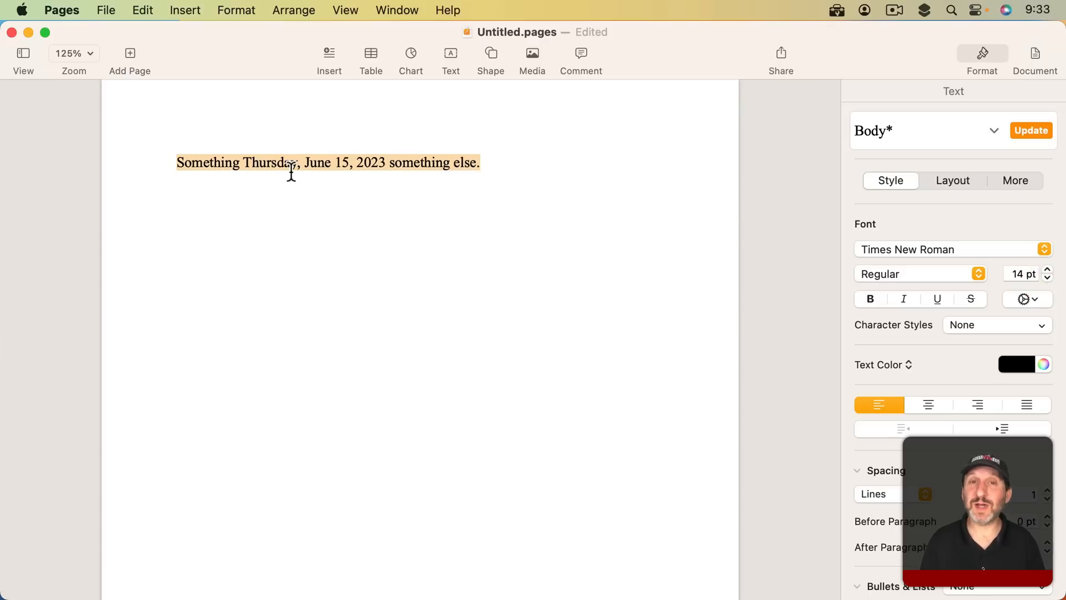
Step: Switch the first line's date field to the short numeric format 6/15/23
click(272, 163)
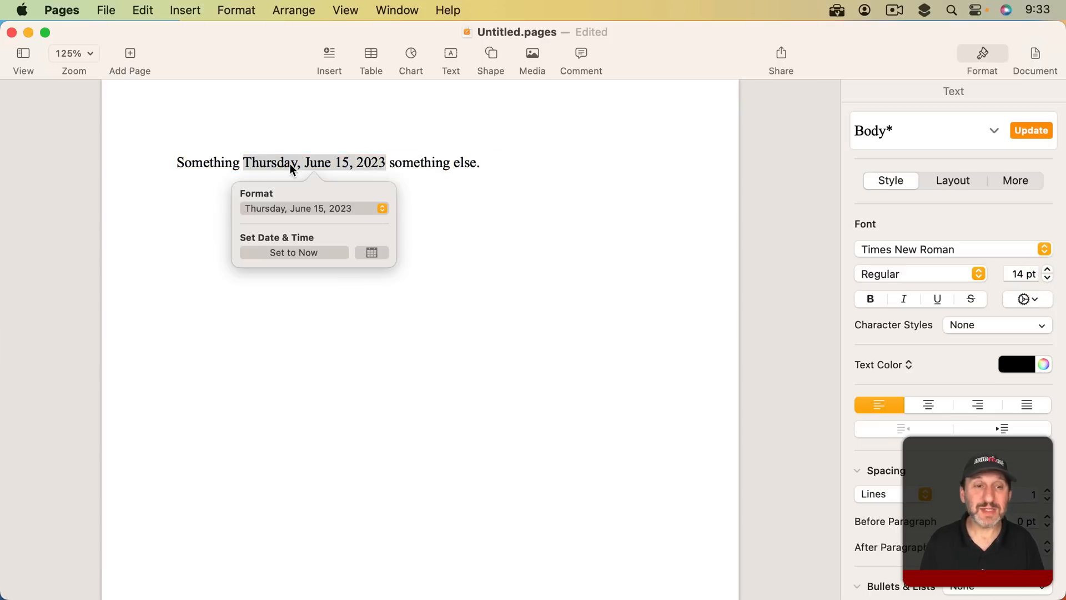
mouse_move(332, 164)
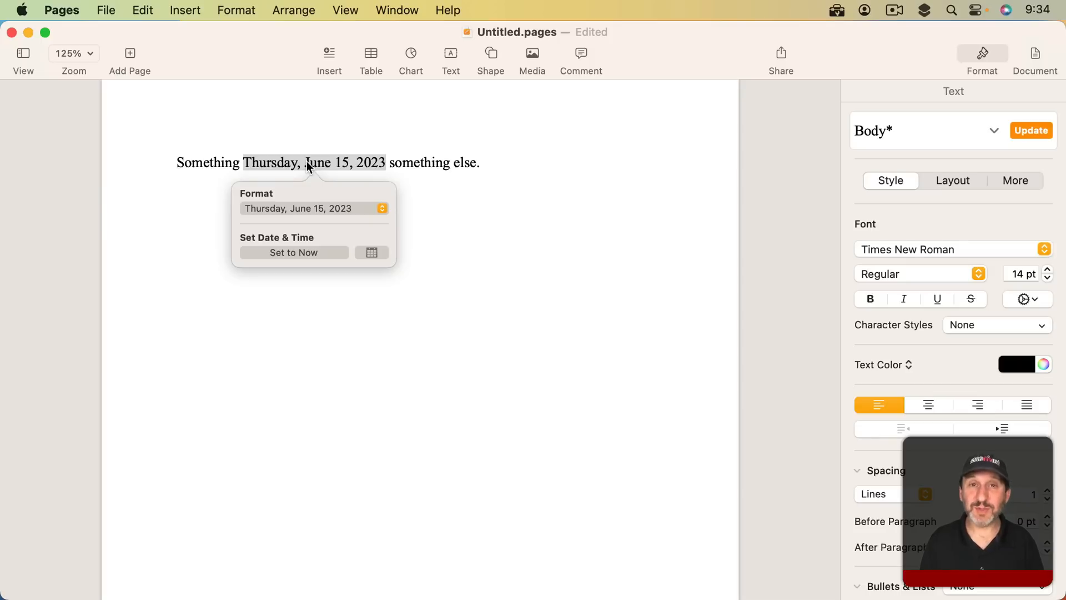
mouse_move(441, 224)
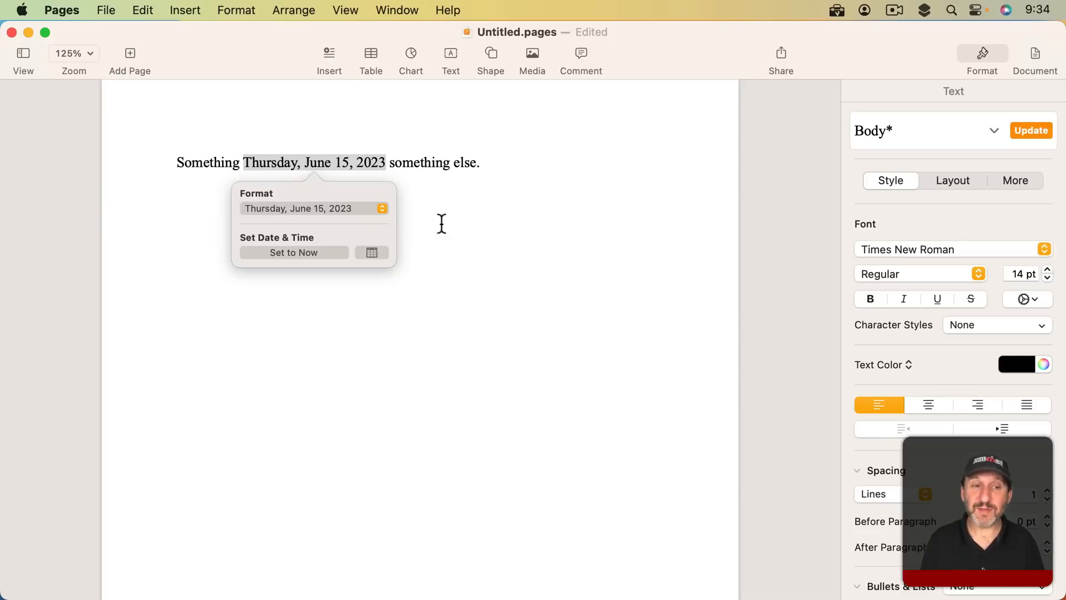
click(313, 208)
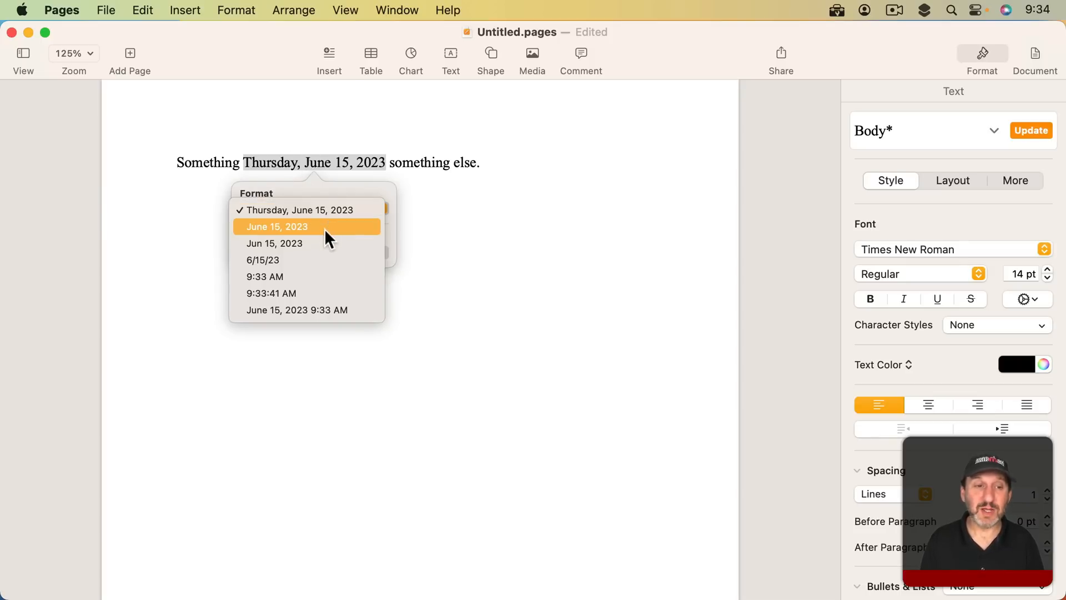
click(262, 260)
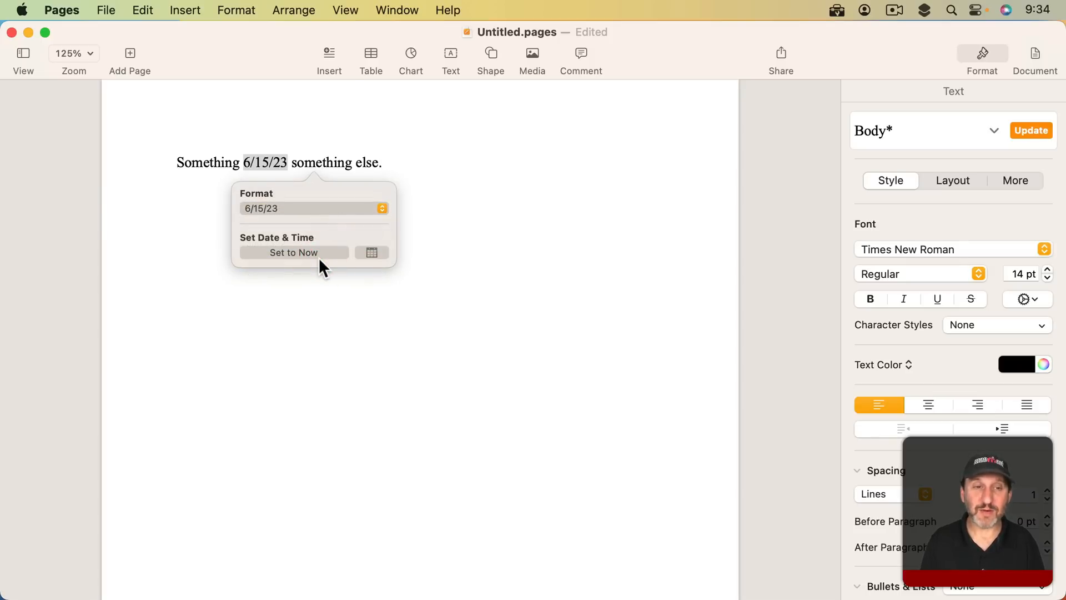
click(378, 163)
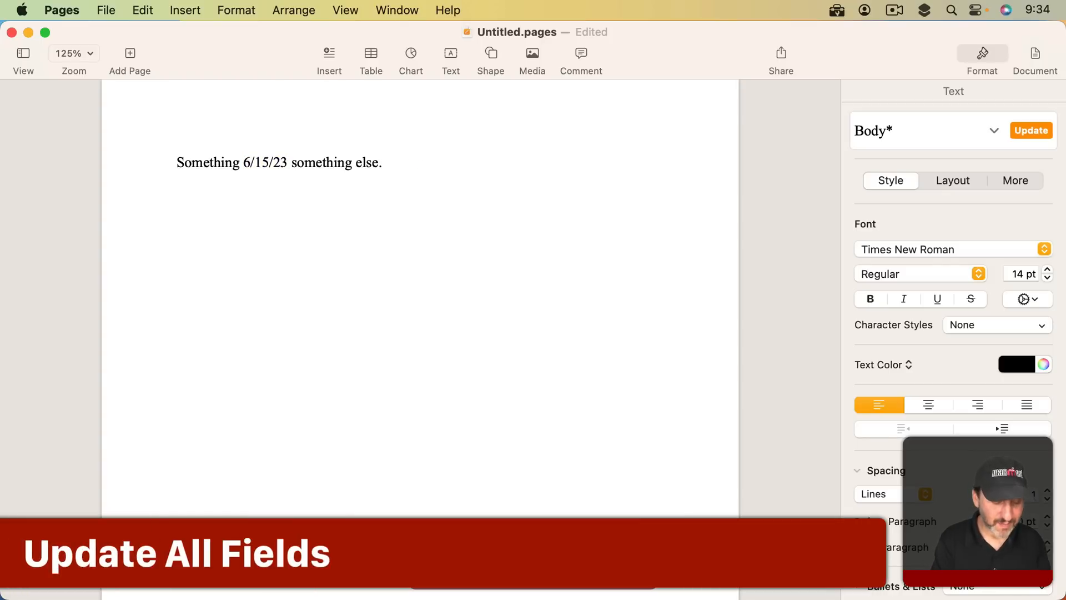
Step: Add a second line "Another line" with a Date & Time field showing date plus time
text(Another line)
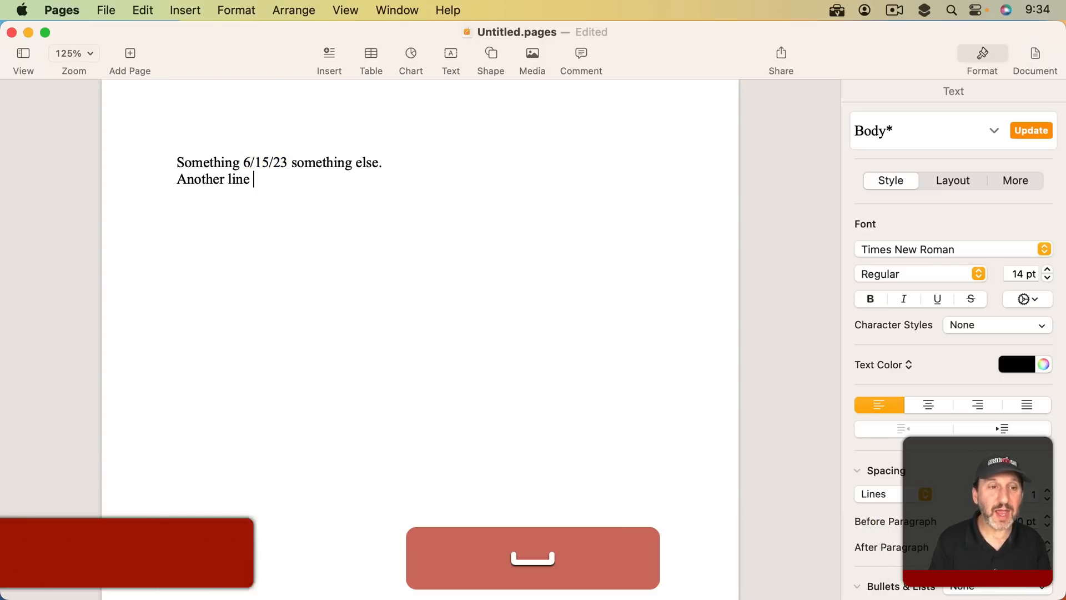
click(185, 10)
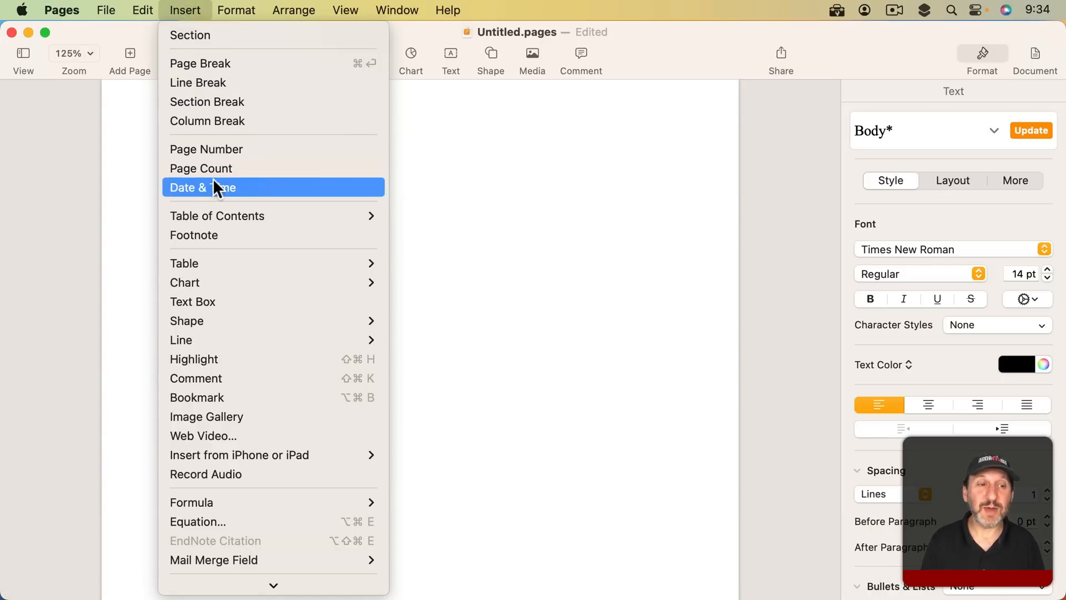
click(207, 186)
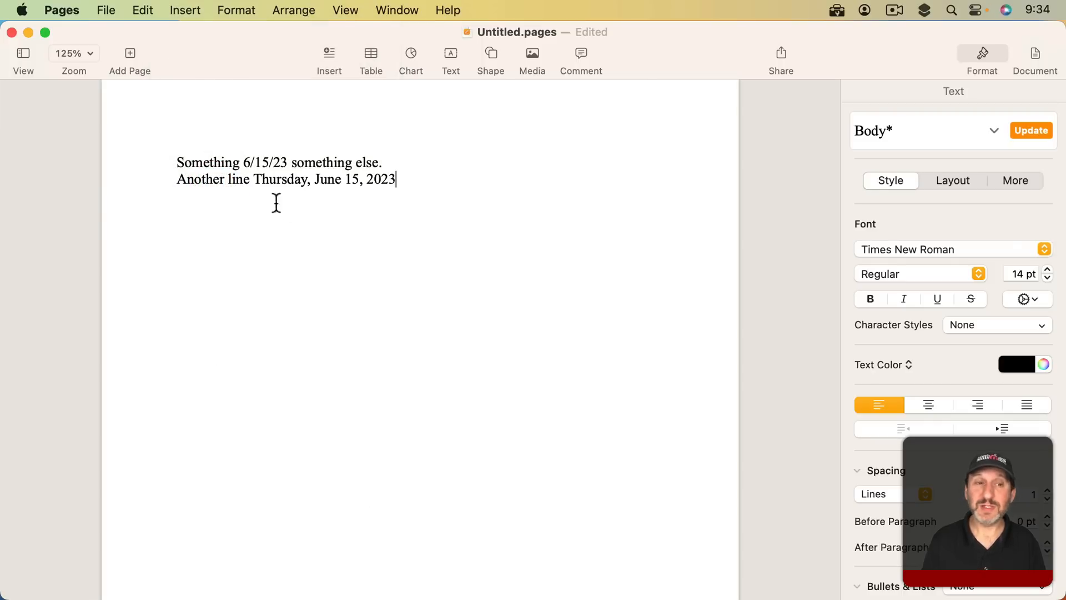
mouse_move(333, 187)
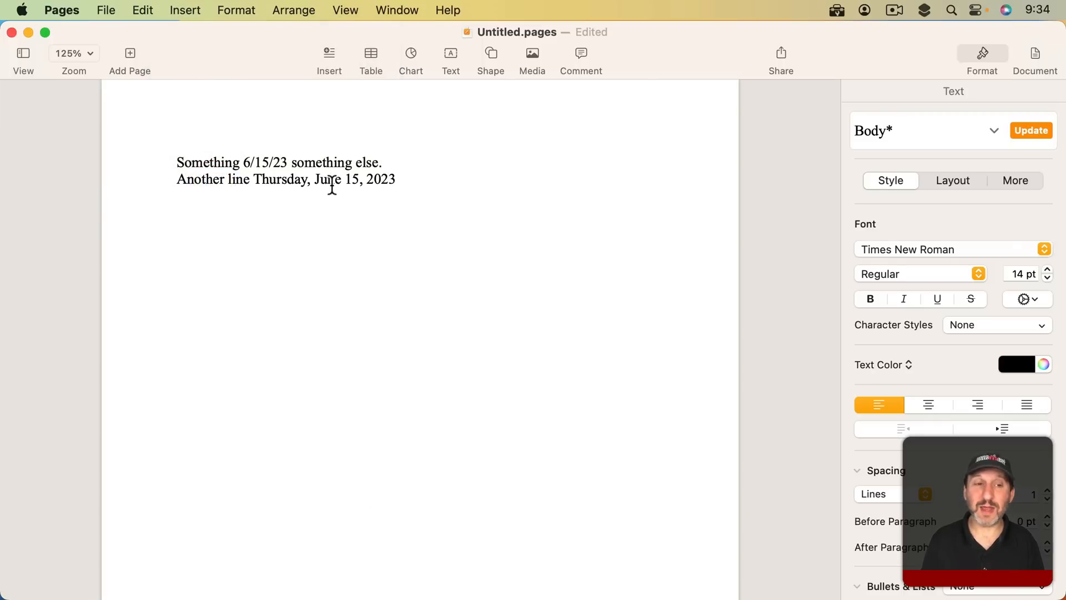
click(331, 178)
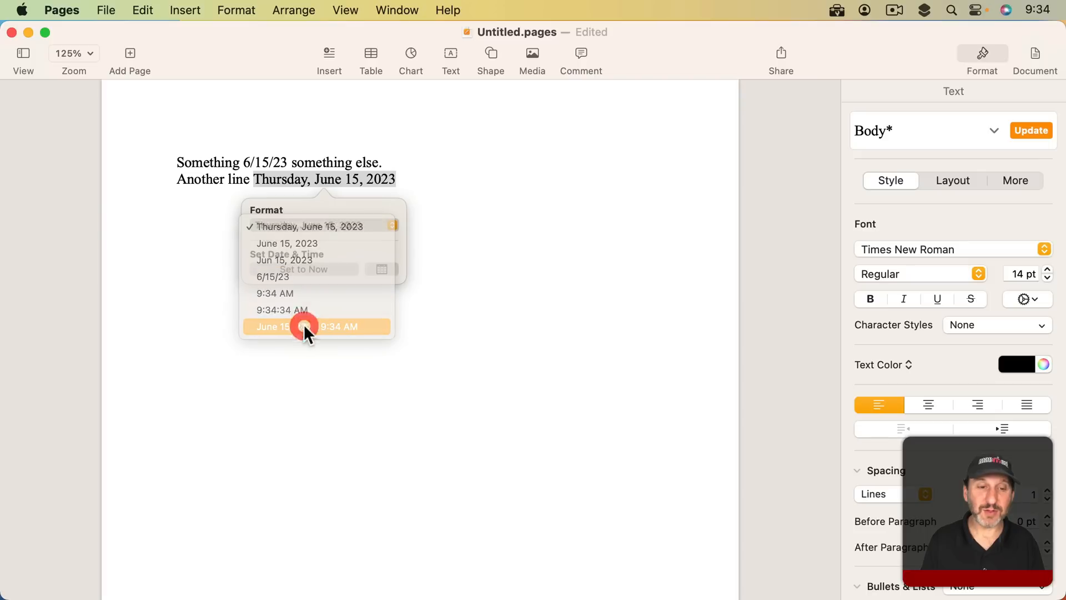
click(314, 327)
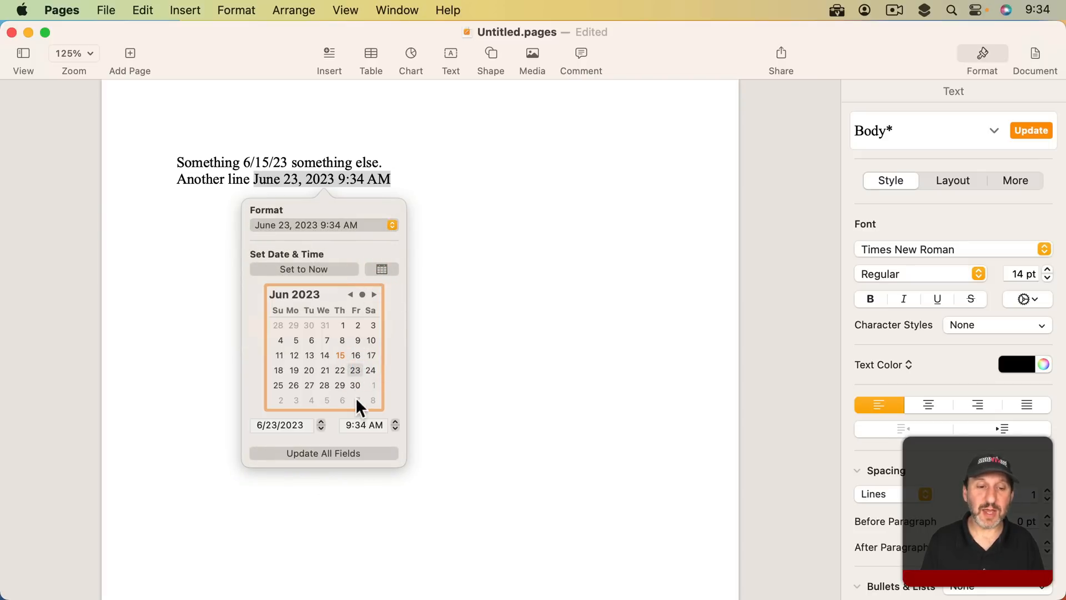
Step: Set the field to June 29, 2023 9:34 AM and update all fields, making the first date 6/29/23
click(395, 421)
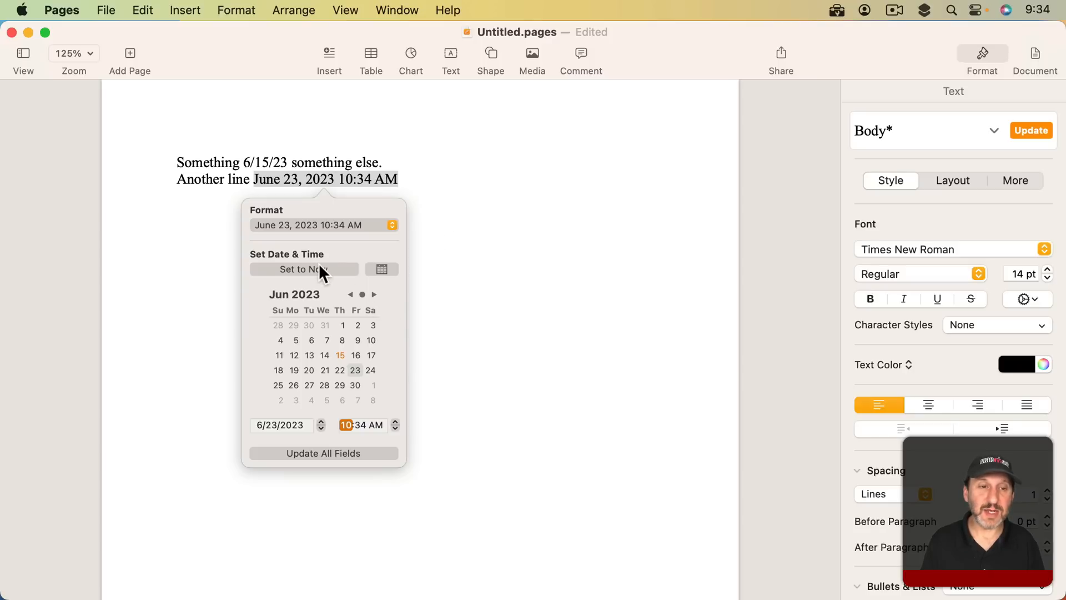
click(340, 355)
text(9)
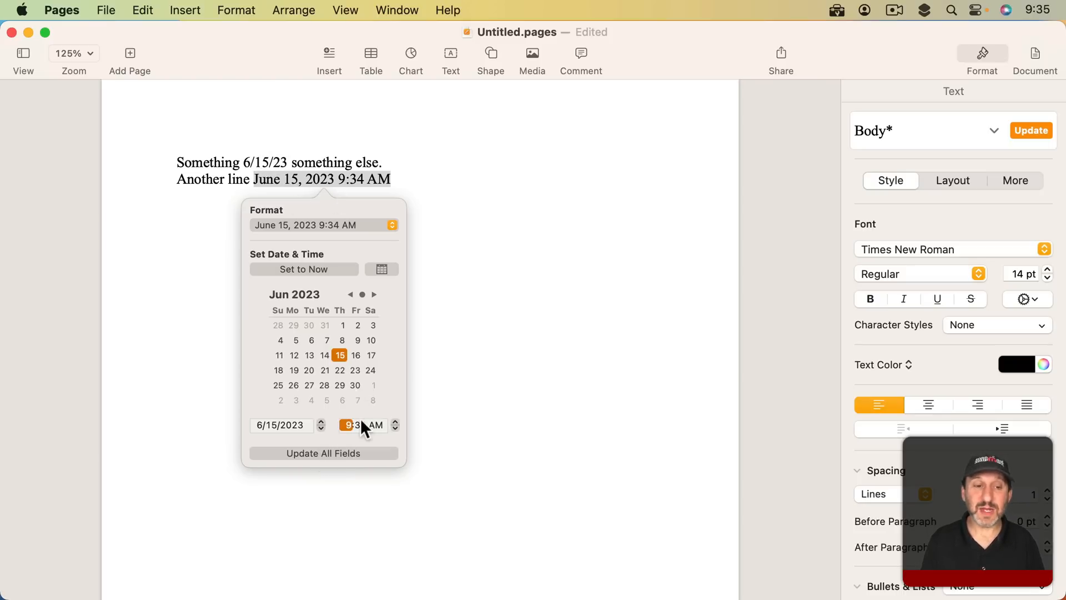
click(340, 386)
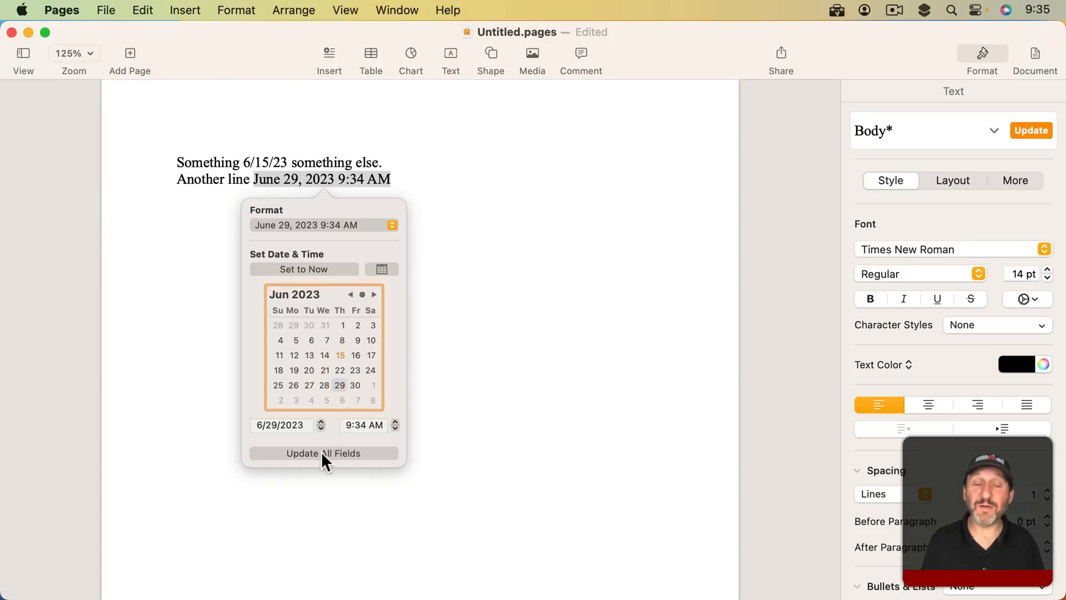
click(323, 453)
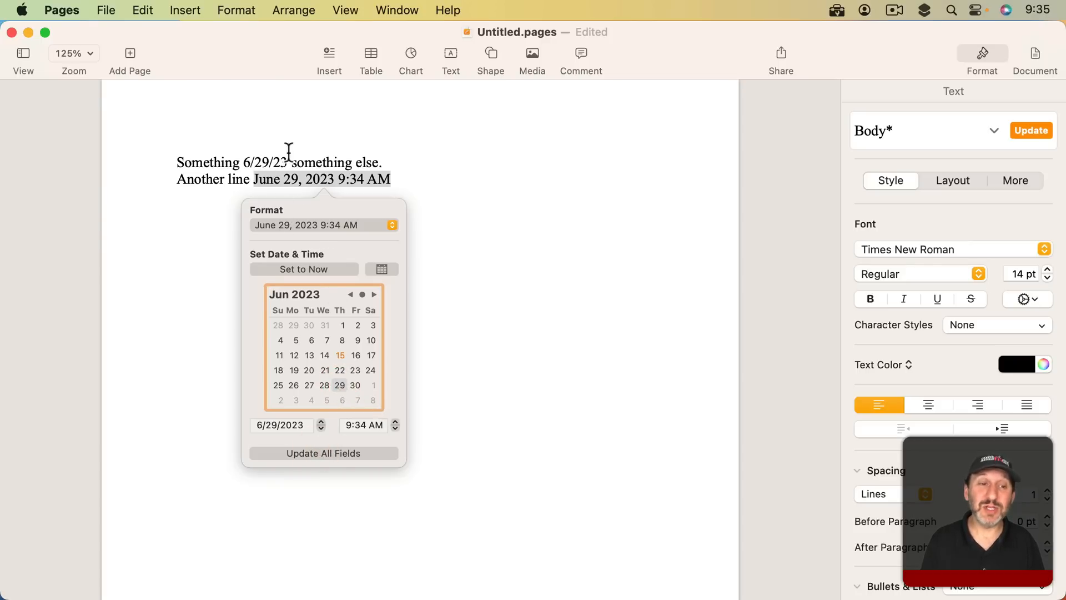
click(486, 214)
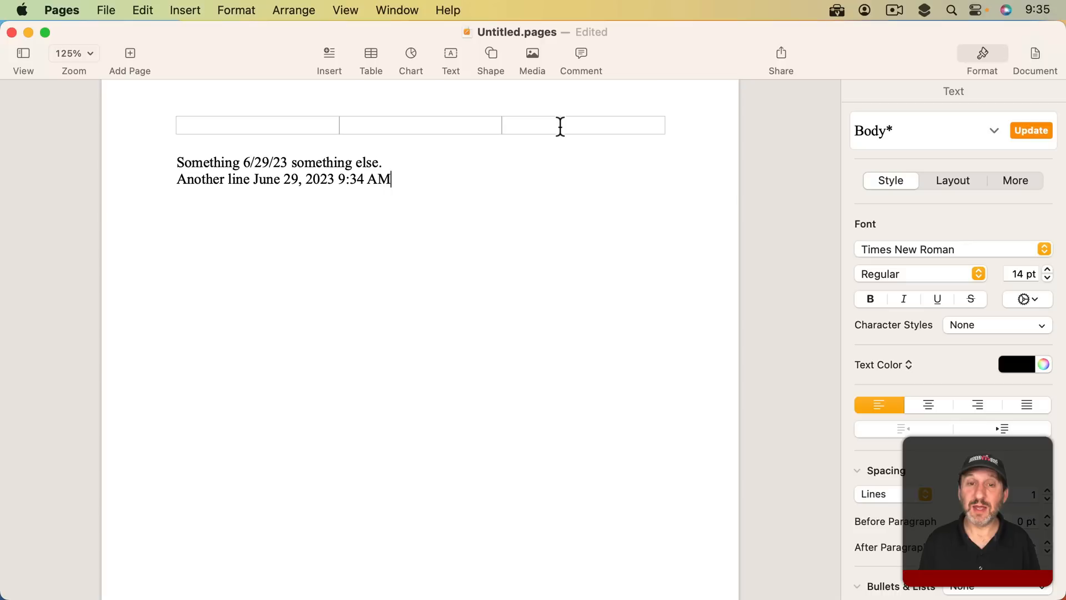
Step: Insert a date field in the header's right section and set it to the short format 6/15/23
click(583, 125)
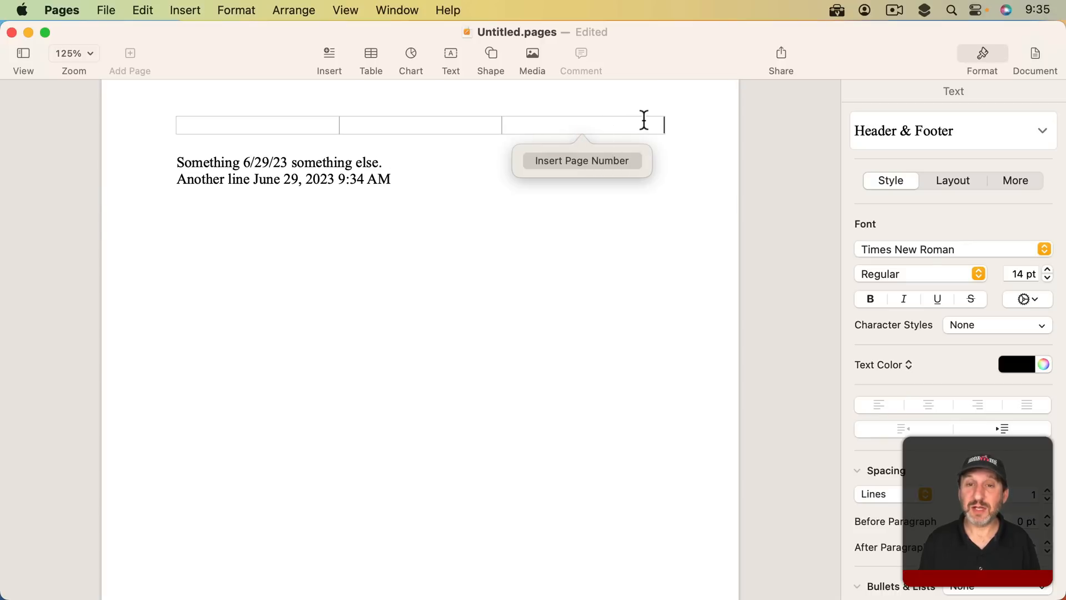
mouse_move(287, 122)
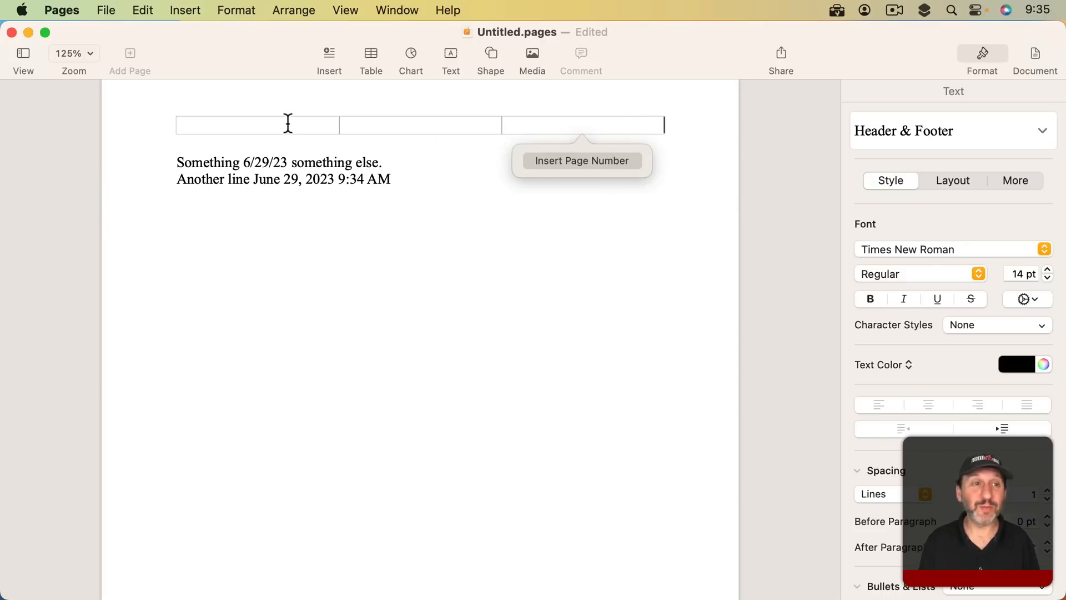
click(185, 10)
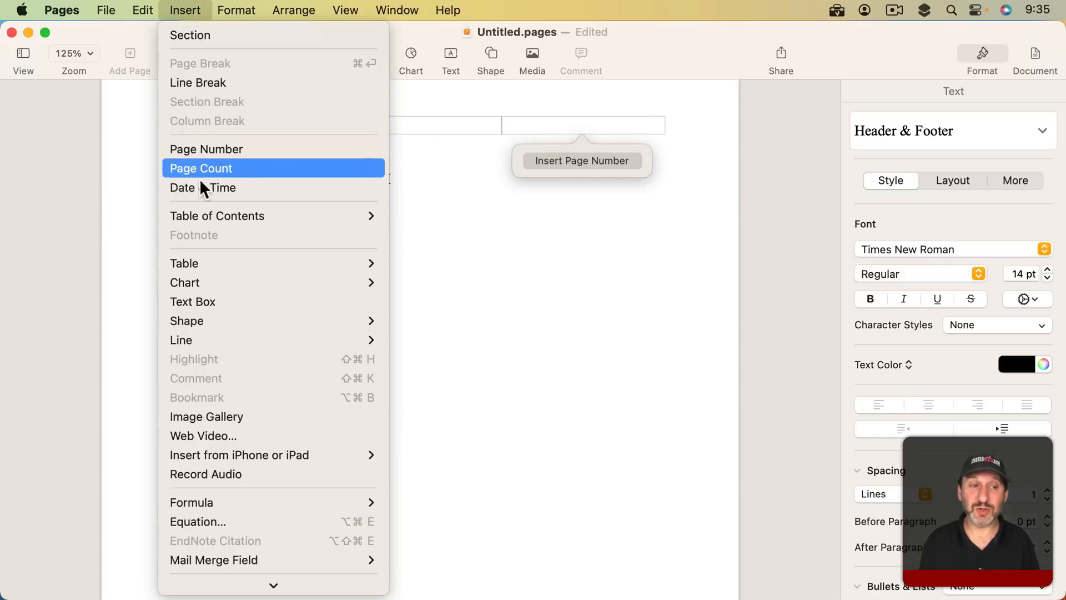
click(203, 188)
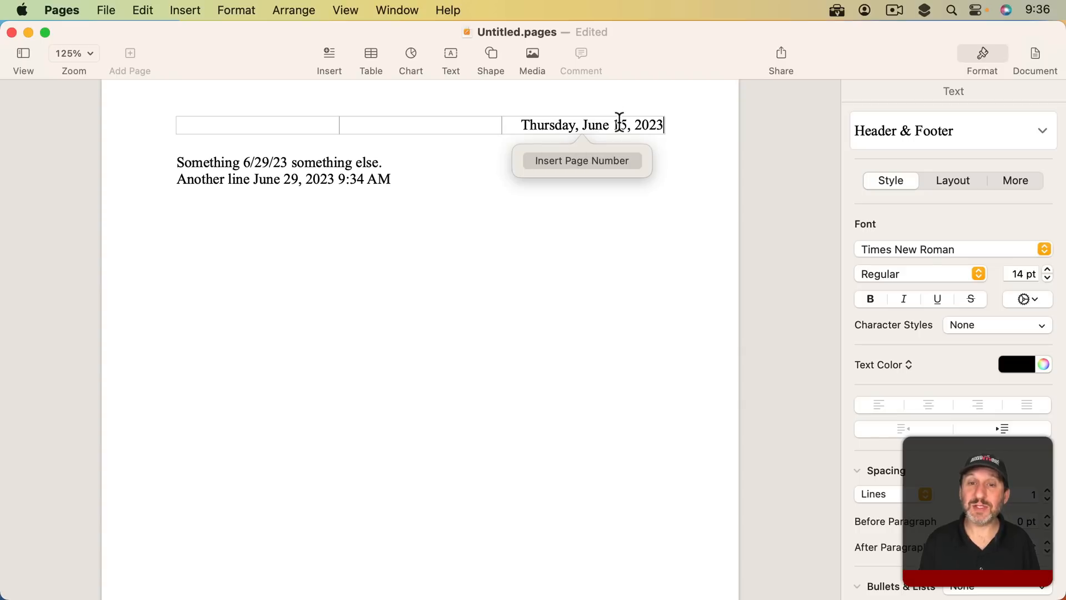
click(592, 124)
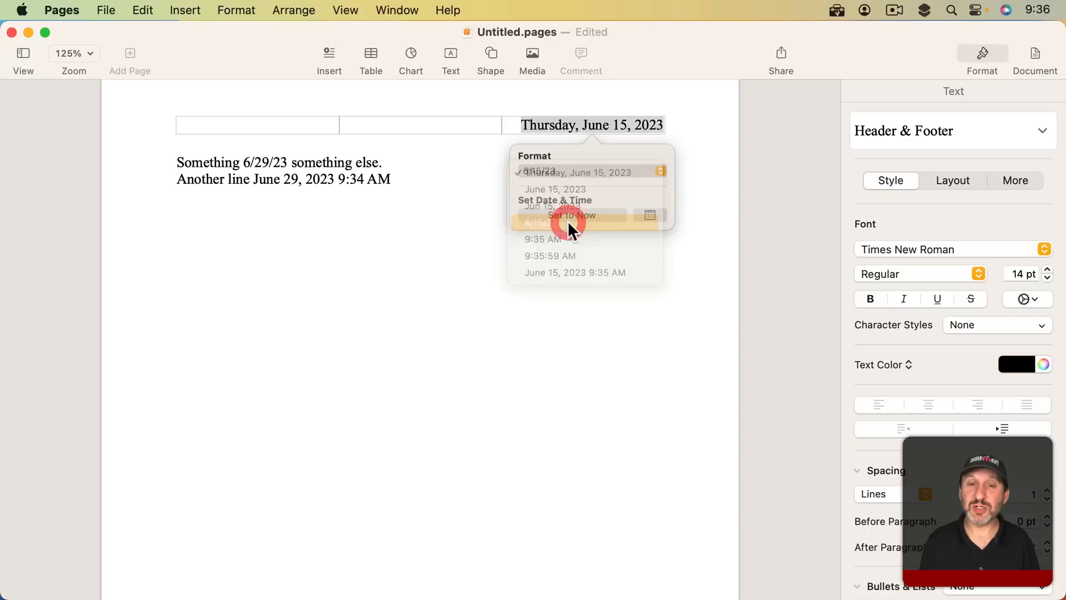
click(537, 171)
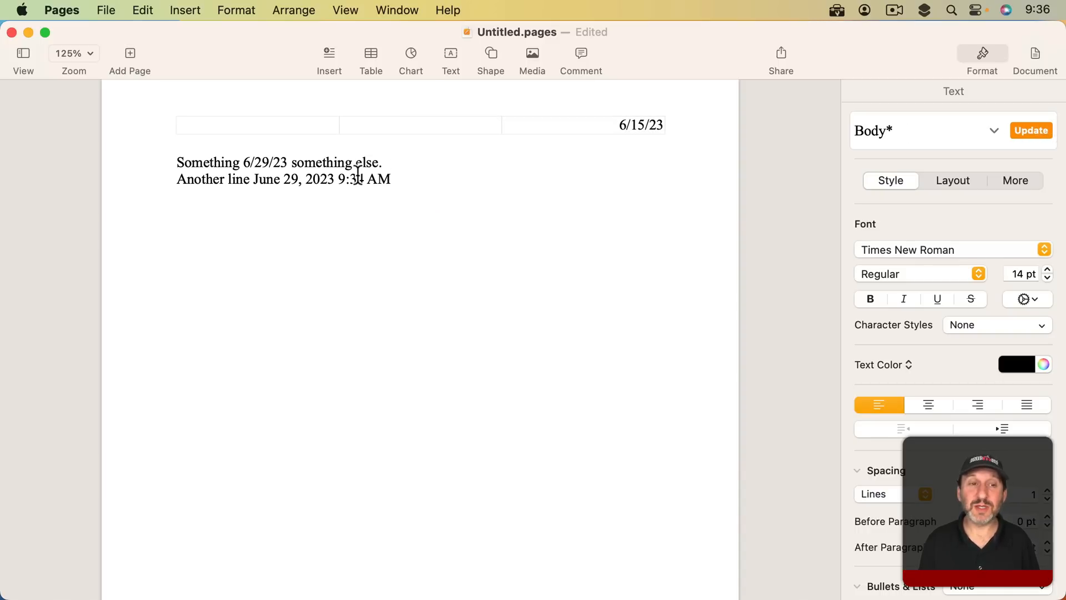
click(265, 163)
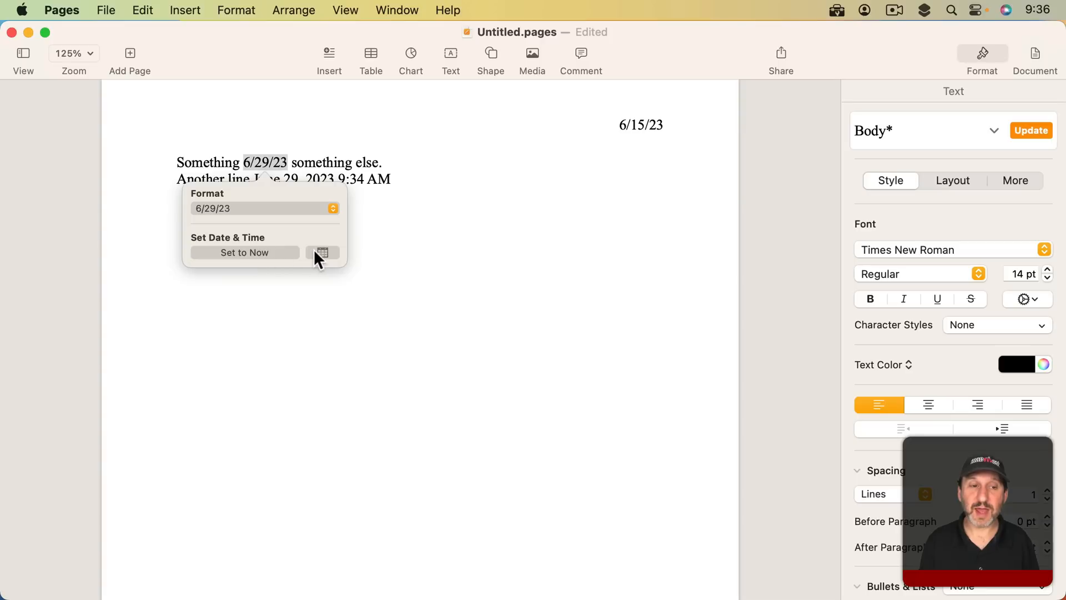
click(322, 252)
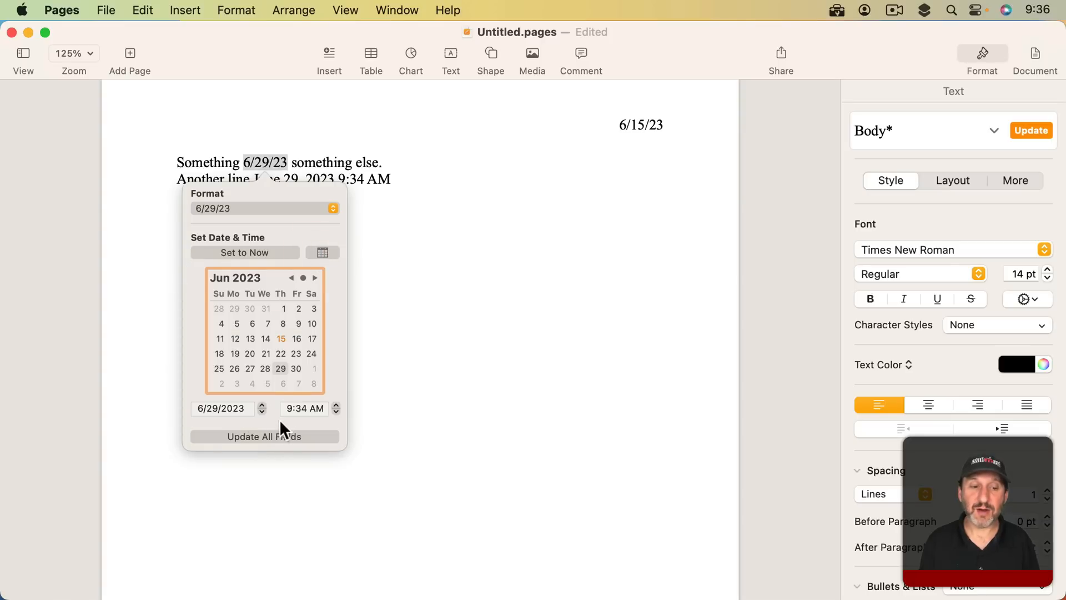
click(265, 435)
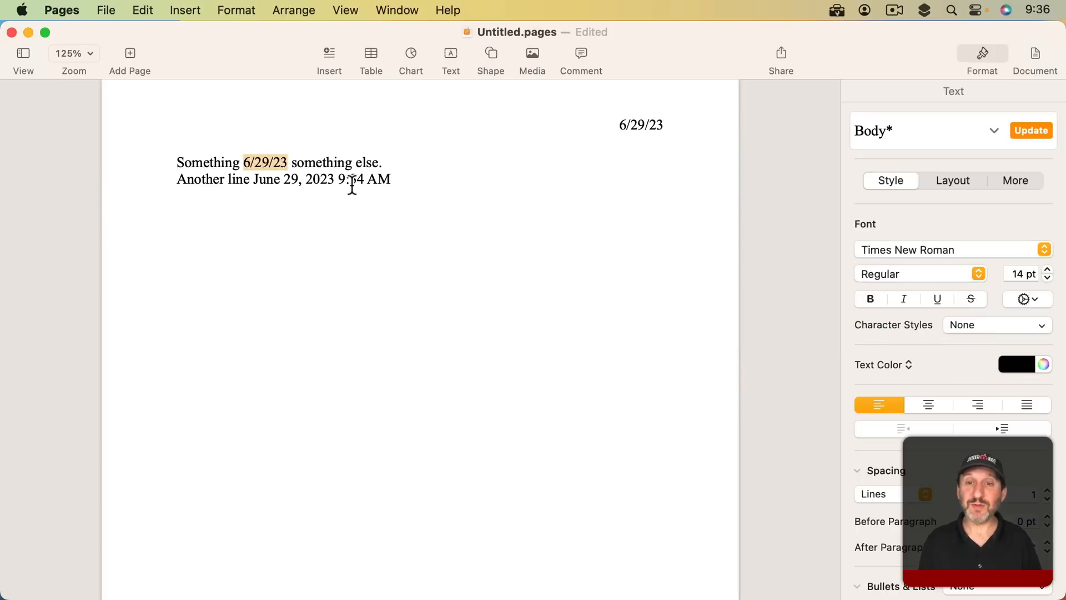
key(cmd)
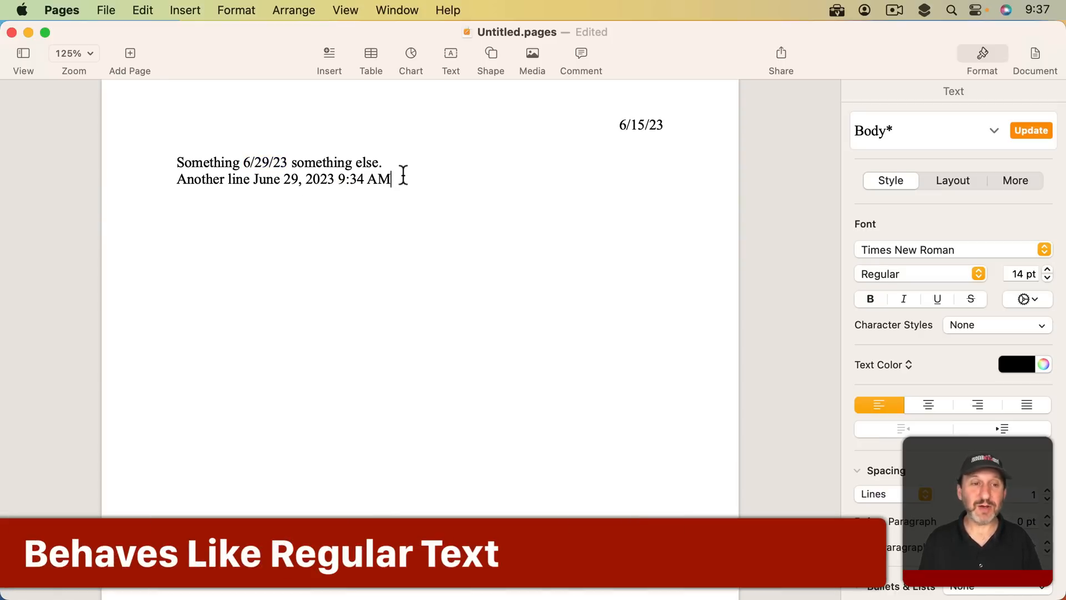
Step: Make the second line's date field bold with the Emphasis character style applied
click(321, 178)
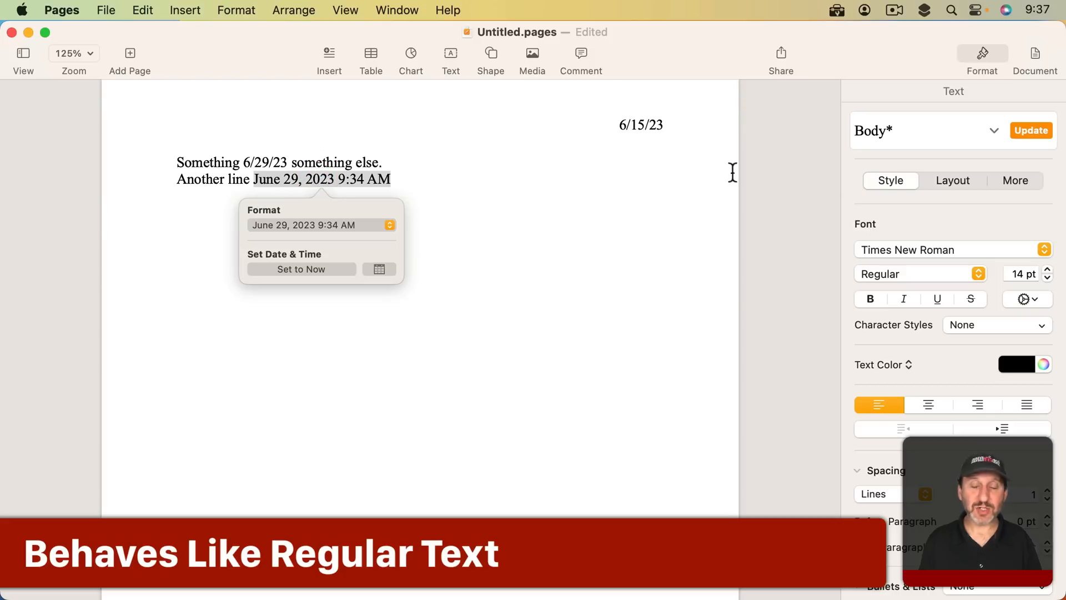
click(869, 298)
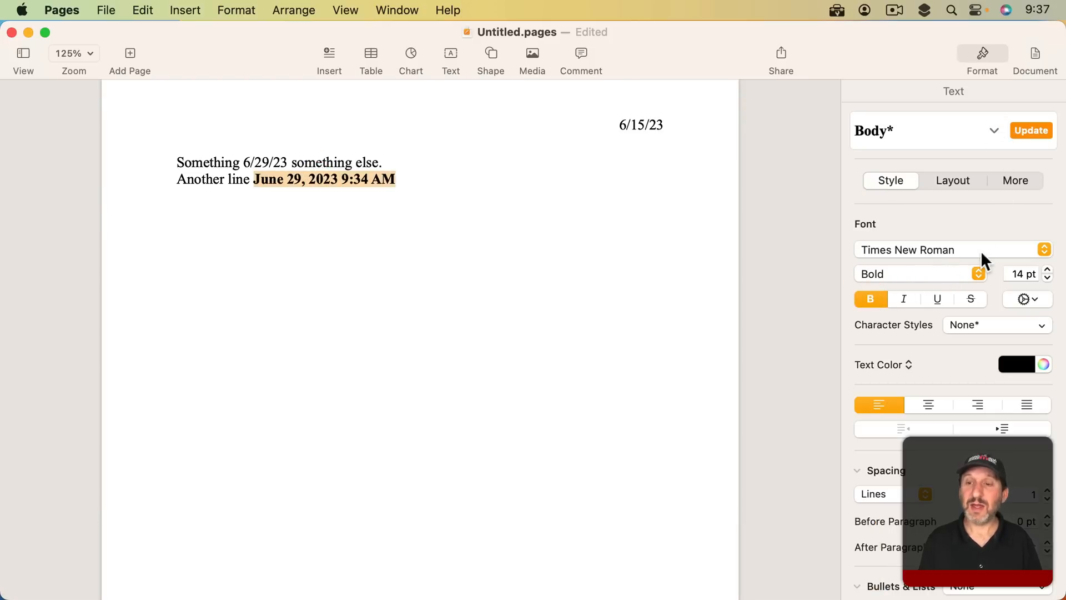
click(996, 324)
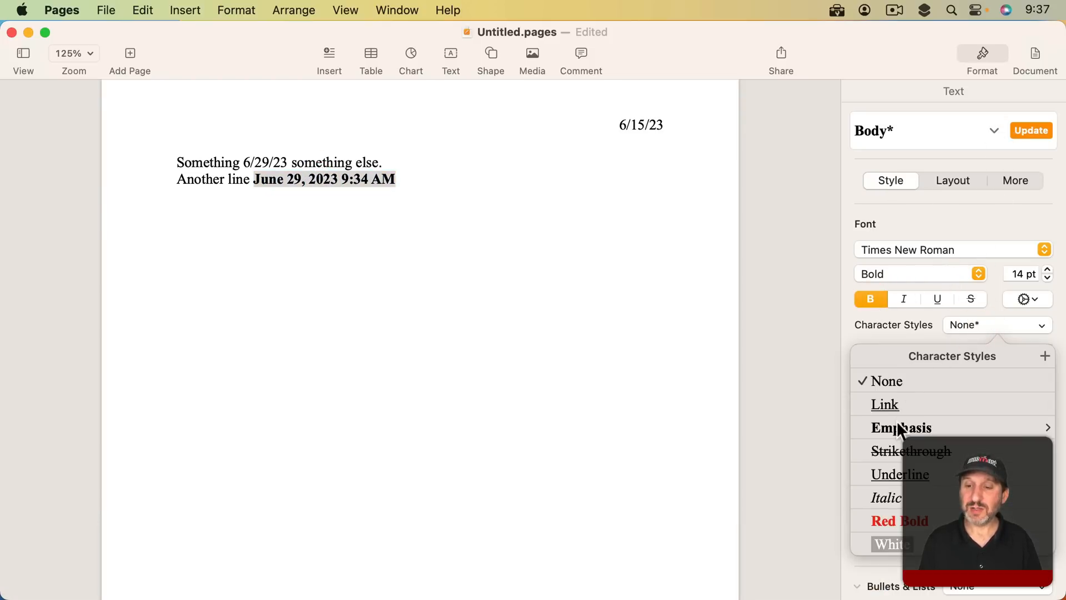
click(902, 427)
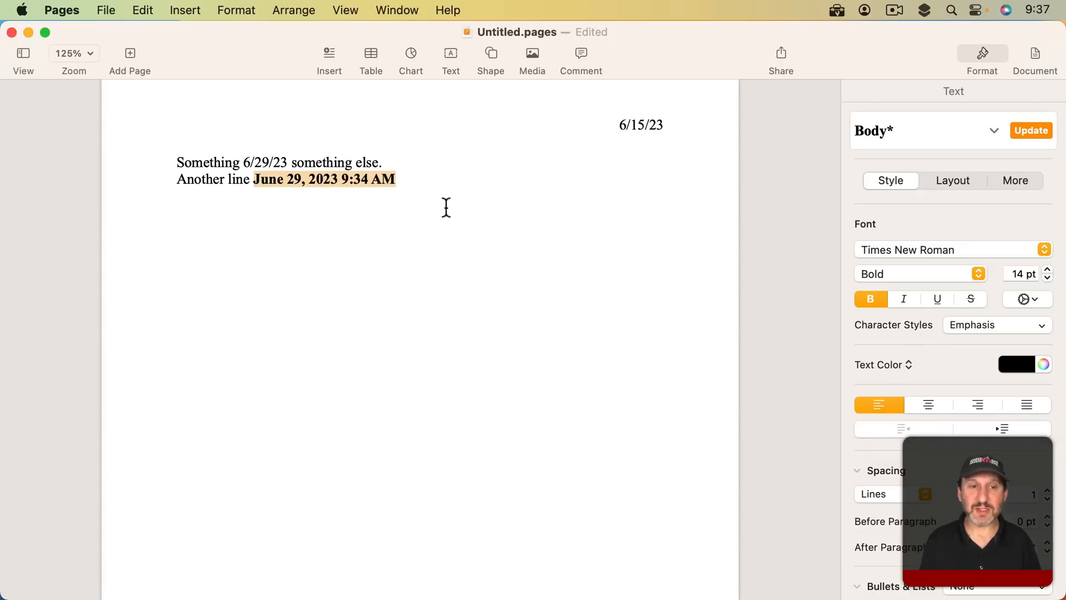
click(262, 201)
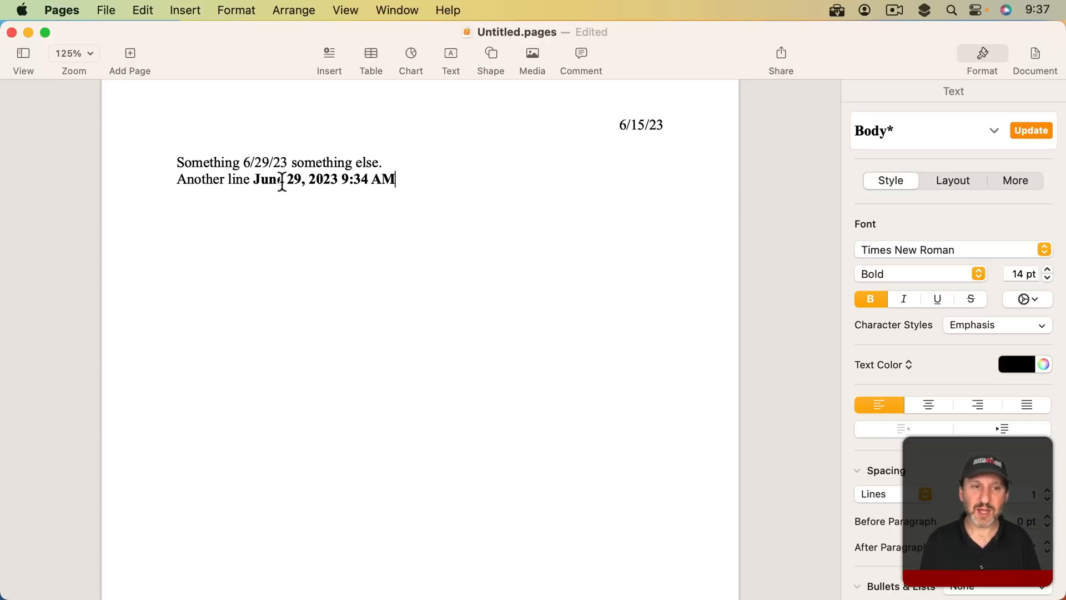
click(640, 124)
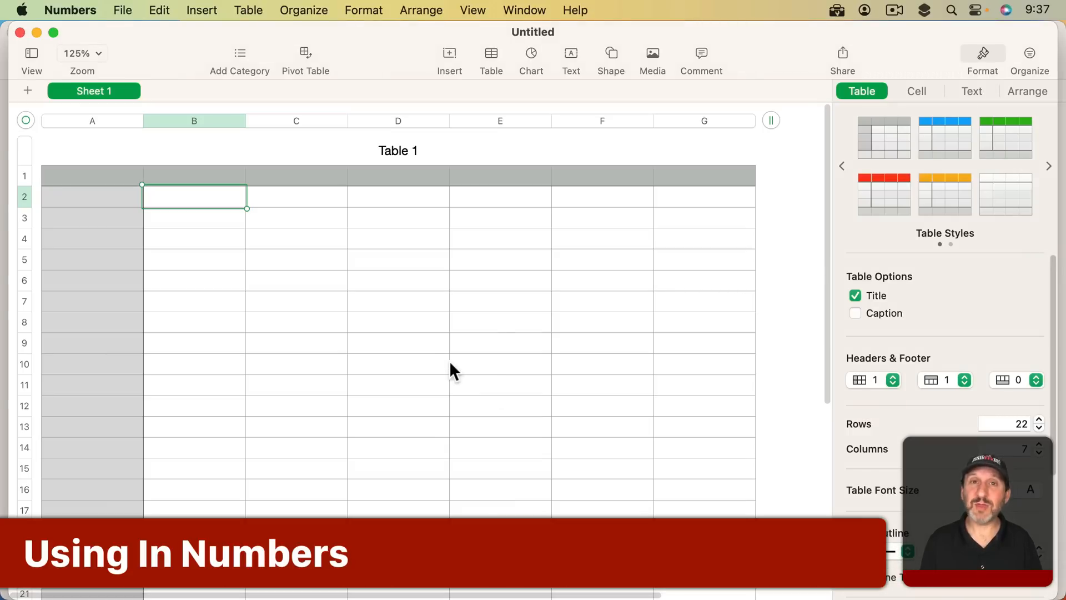
Step: Select cell B2 of Table 1 and look for the Date & Time insert command
click(201, 10)
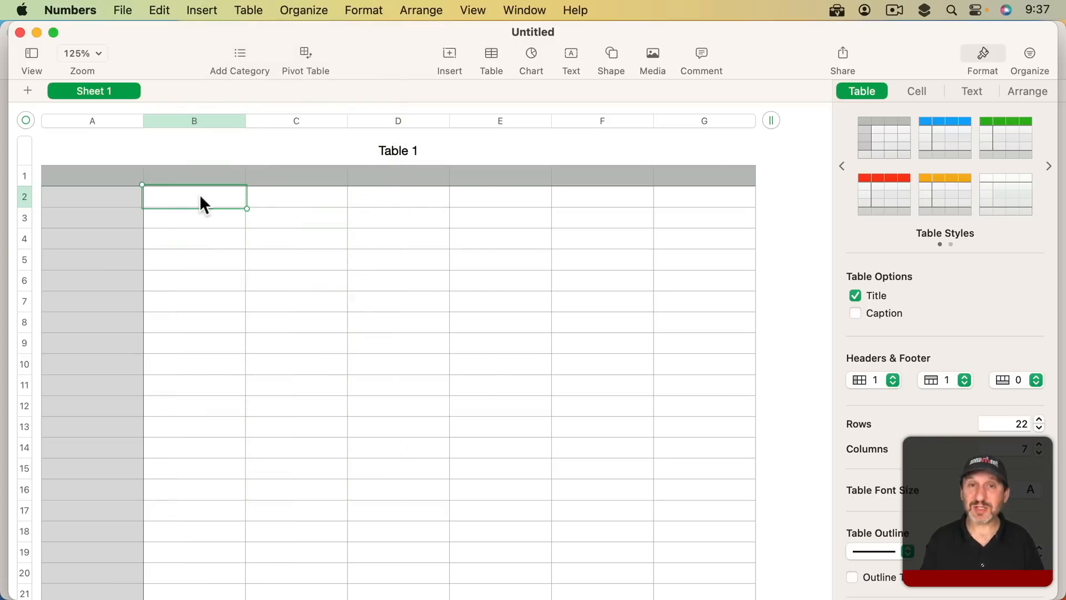
text(8)
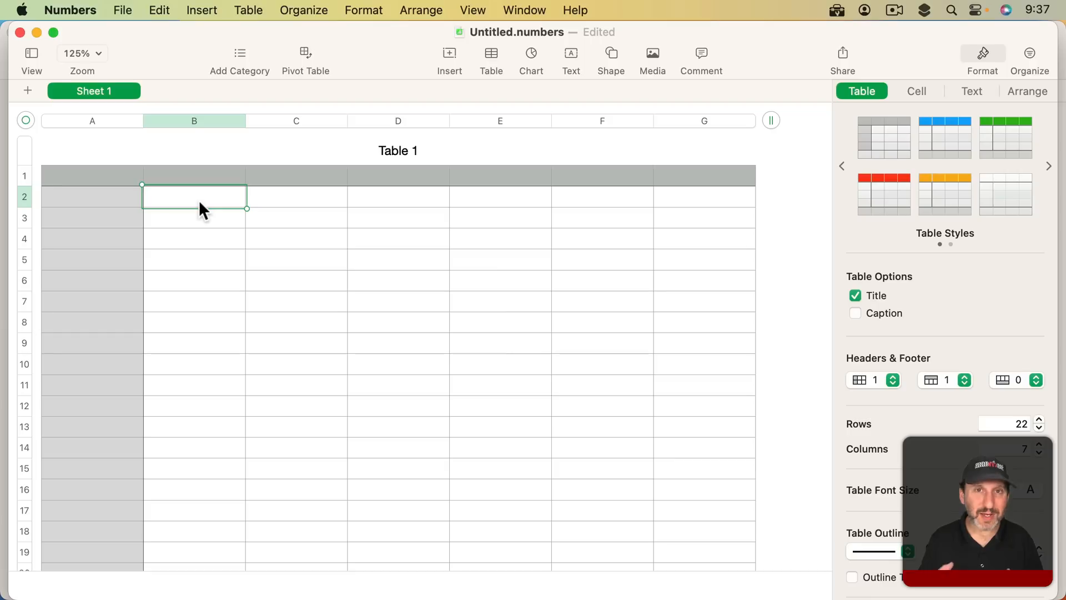
click(201, 10)
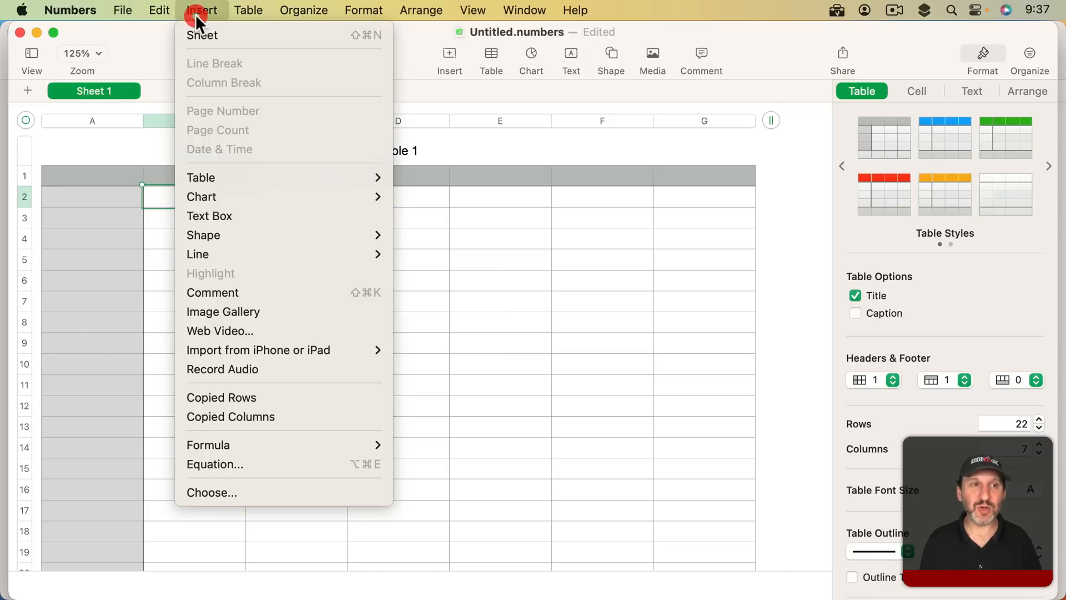
mouse_move(480, 211)
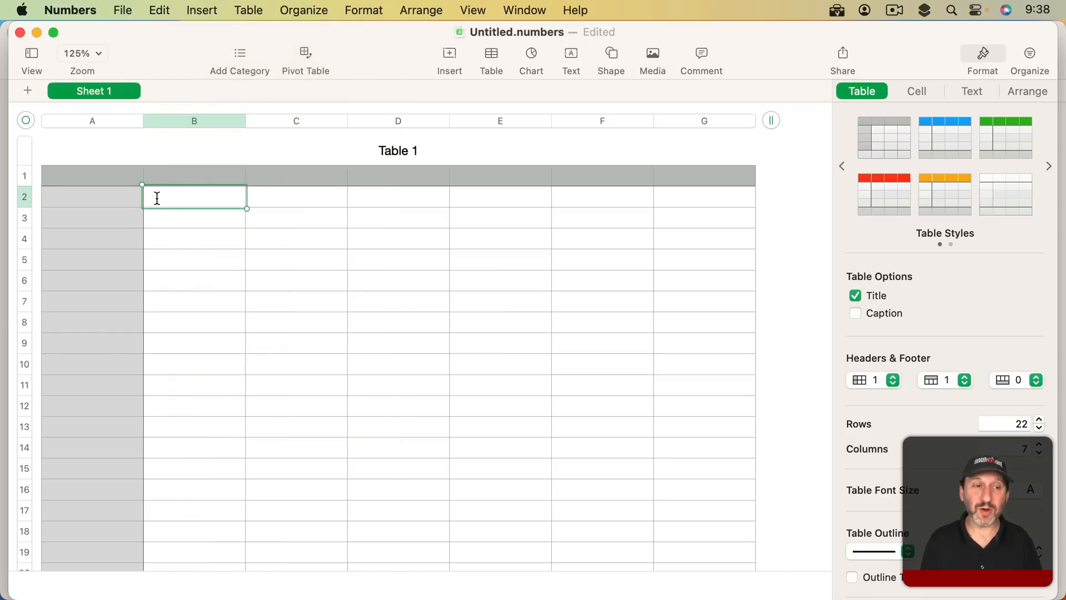
Step: Edit cell B2 and insert a Date & Time field showing Thursday, June 15, 2023
double_click(193, 196)
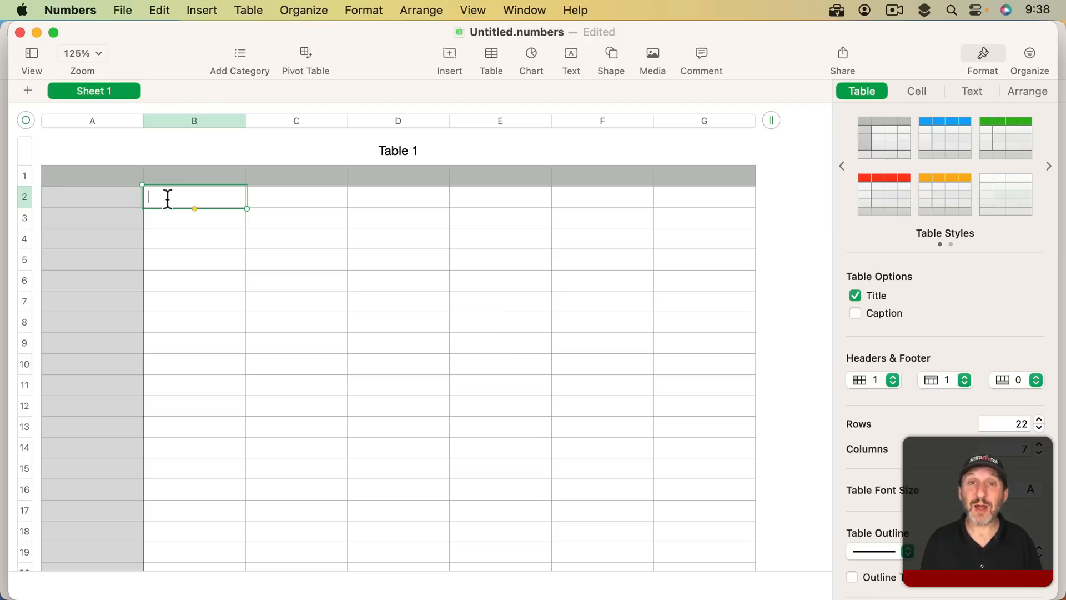
click(201, 10)
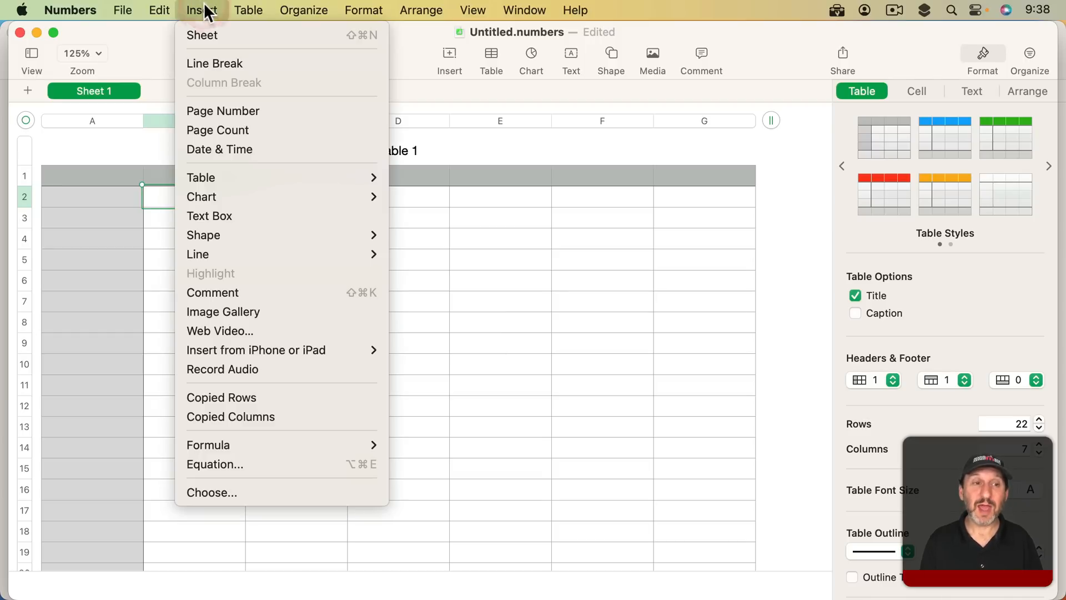
click(220, 149)
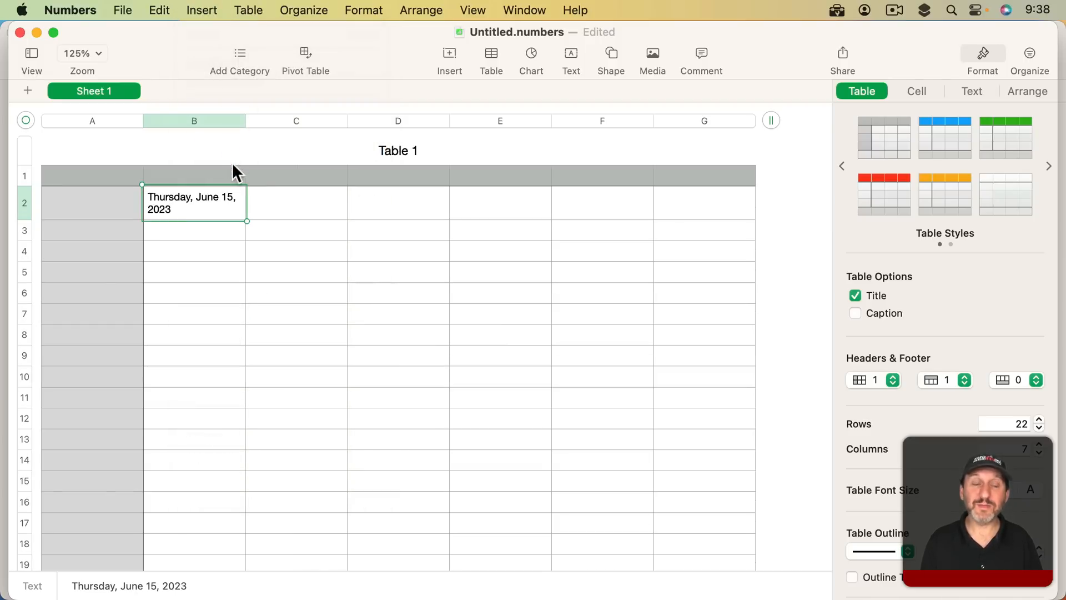
double_click(192, 202)
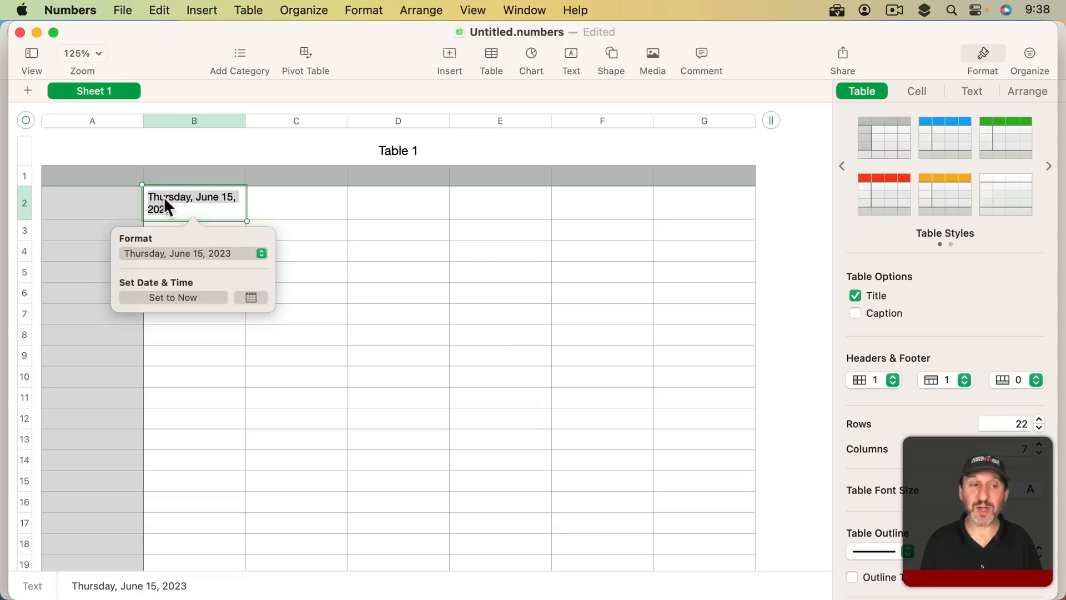
mouse_move(198, 242)
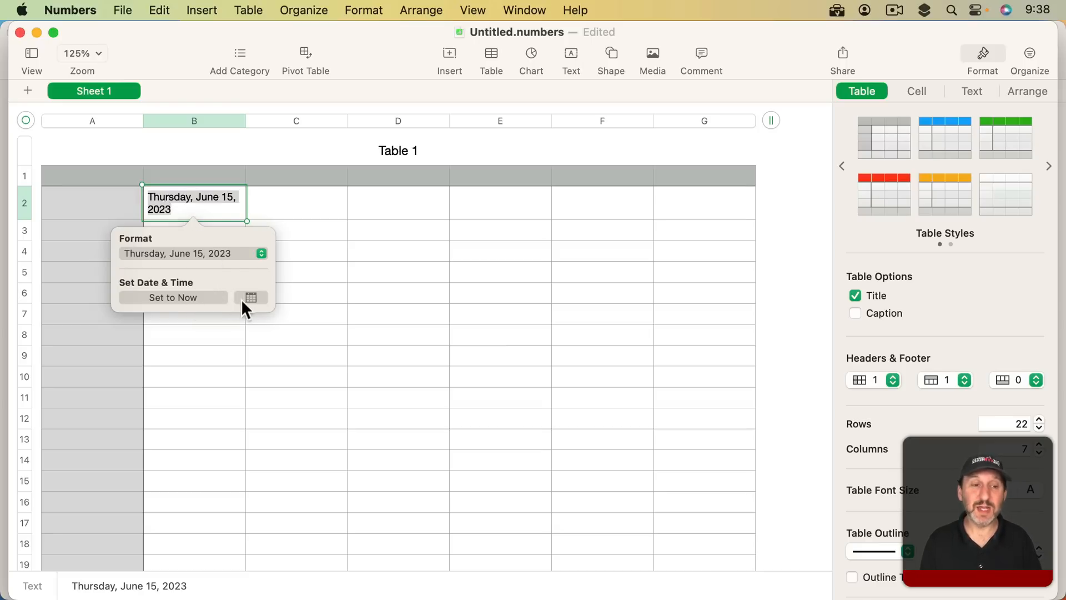
click(250, 298)
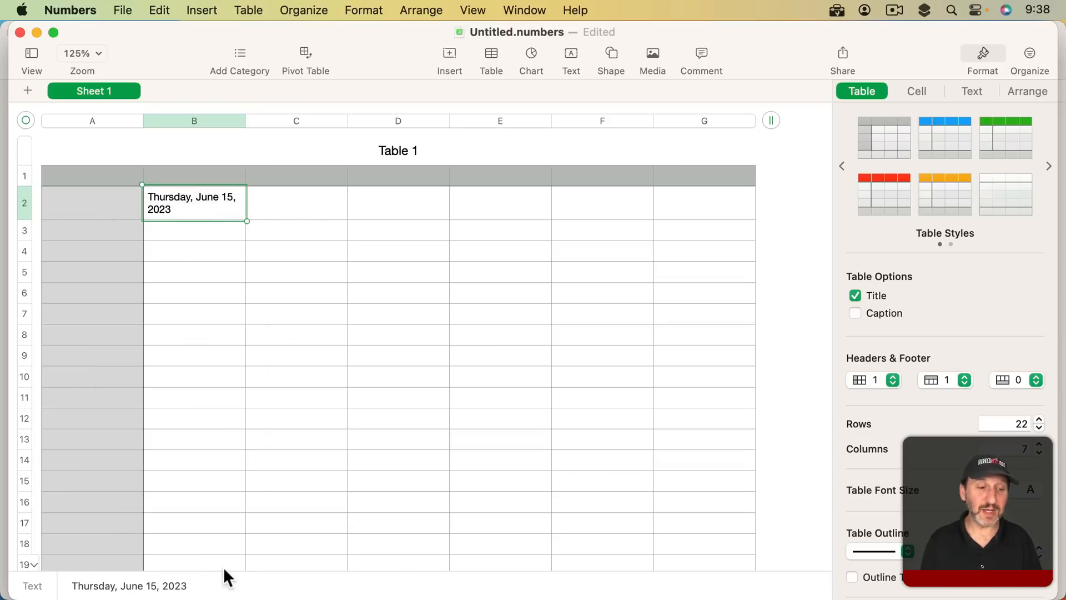
Step: Set cell B2's data format to Date & Time in the Cell sidebar, storing 6/15/2023
click(916, 89)
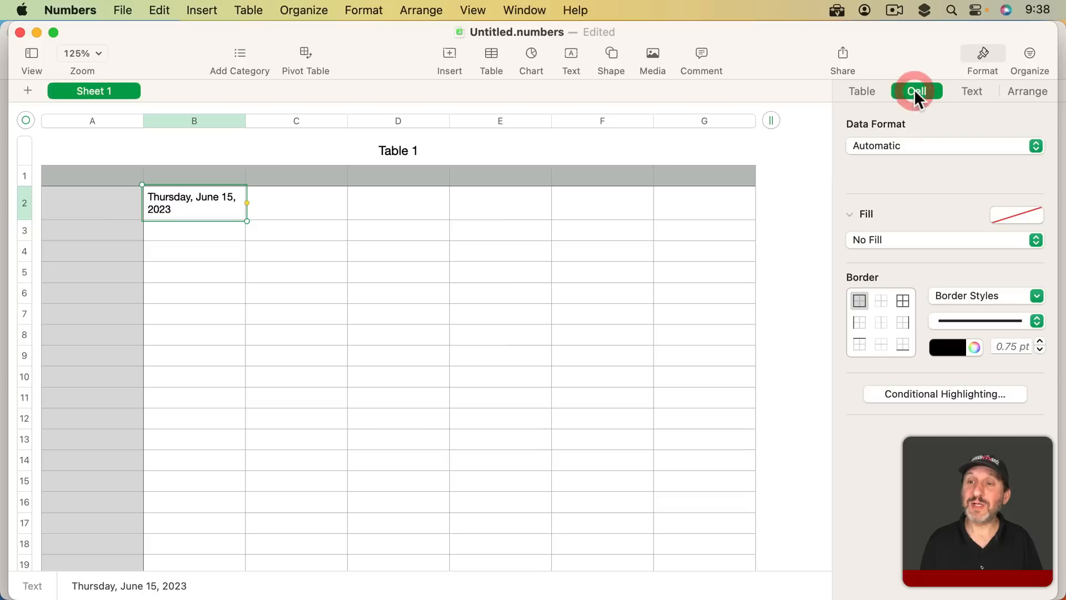
click(944, 144)
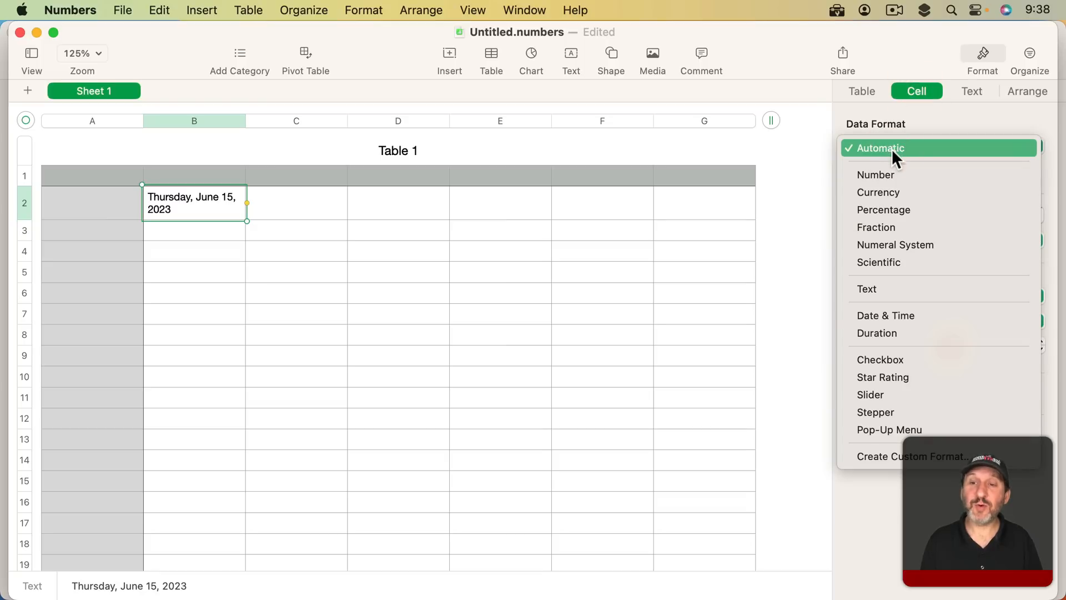
mouse_move(885, 315)
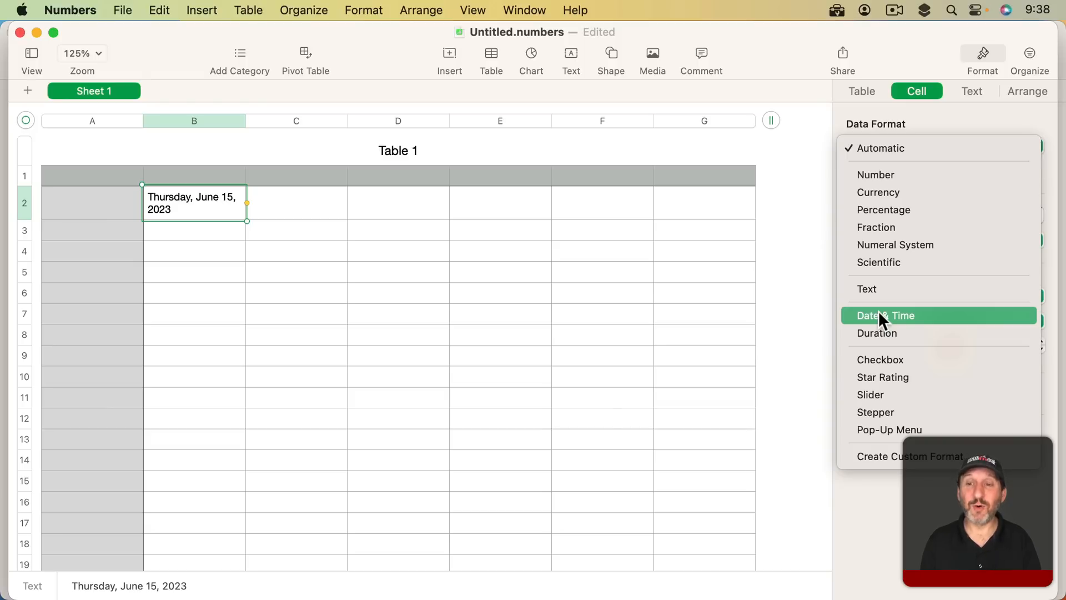
mouse_move(935, 327)
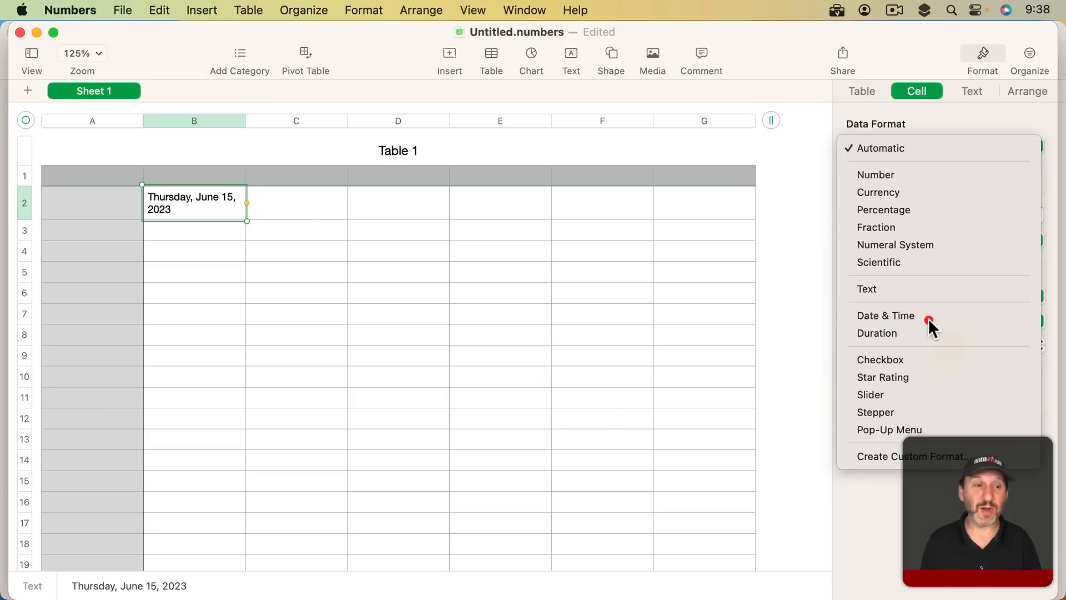
click(886, 315)
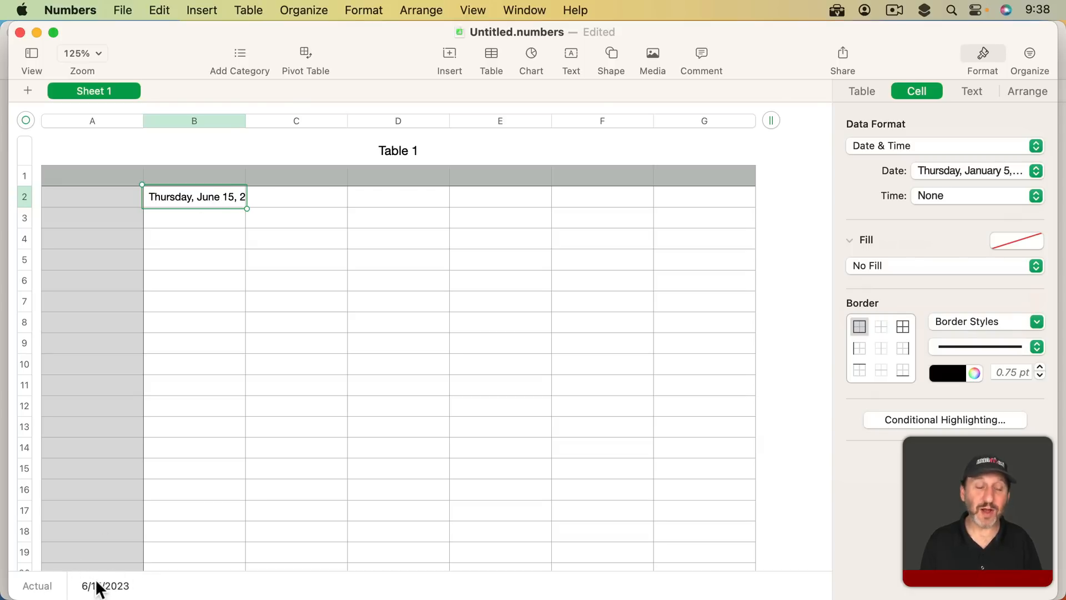
mouse_move(221, 185)
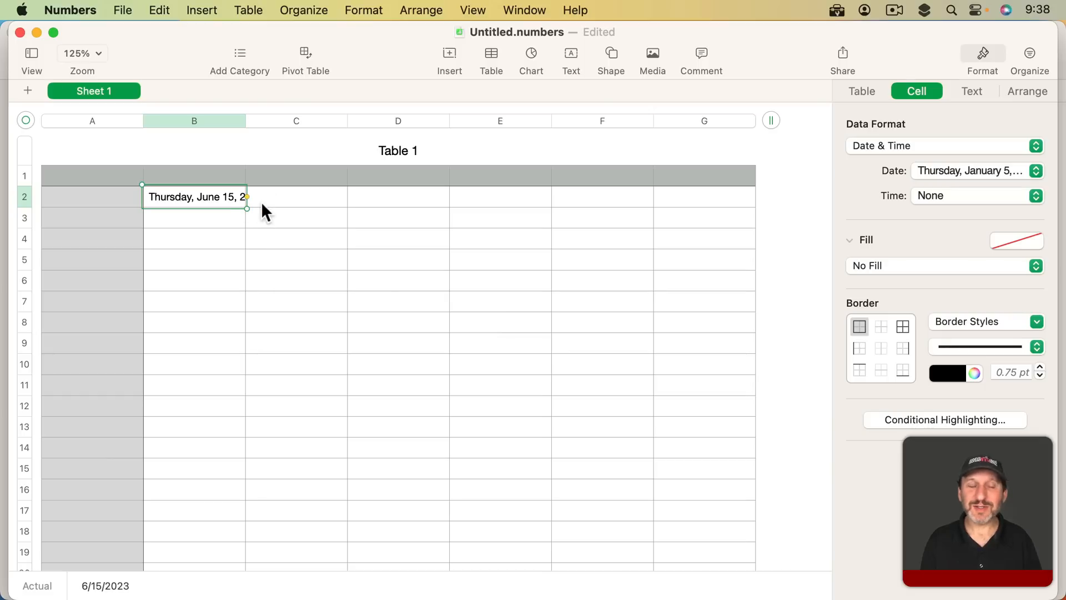
mouse_move(272, 208)
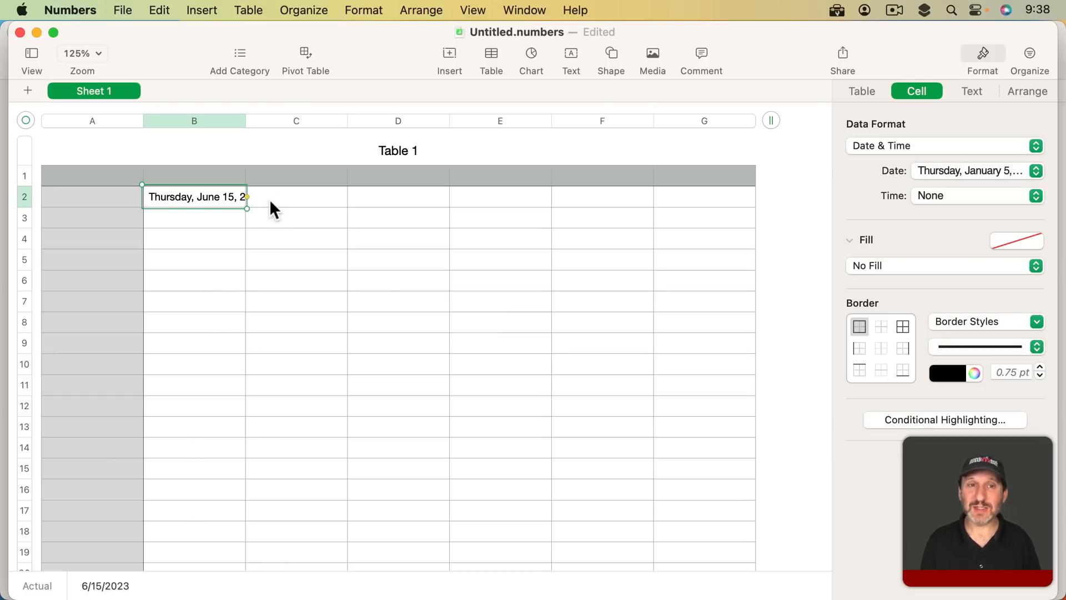
mouse_move(361, 153)
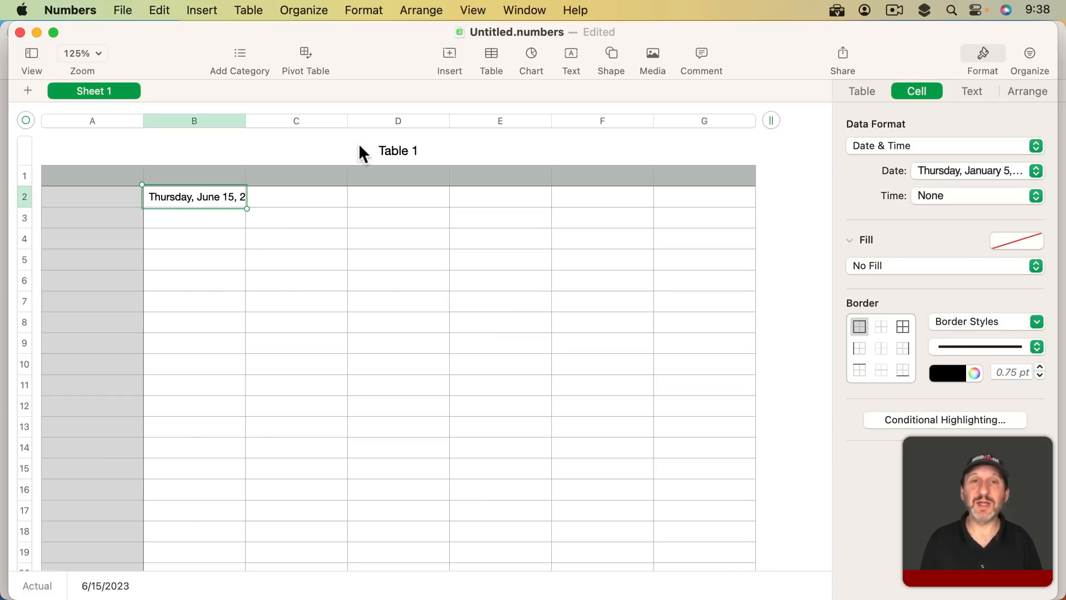
mouse_move(571, 56)
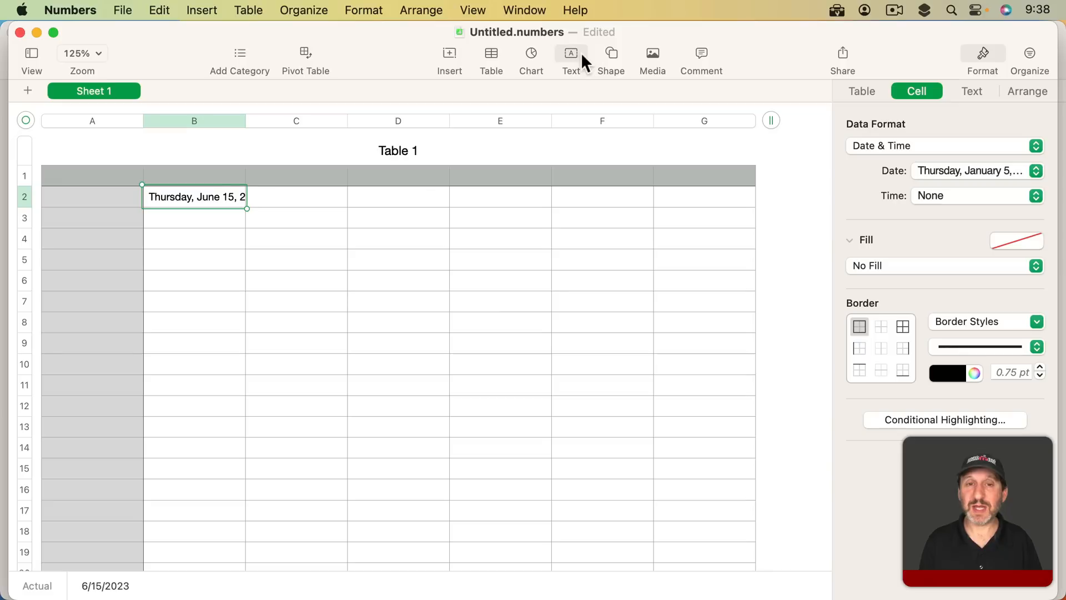
mouse_move(571, 60)
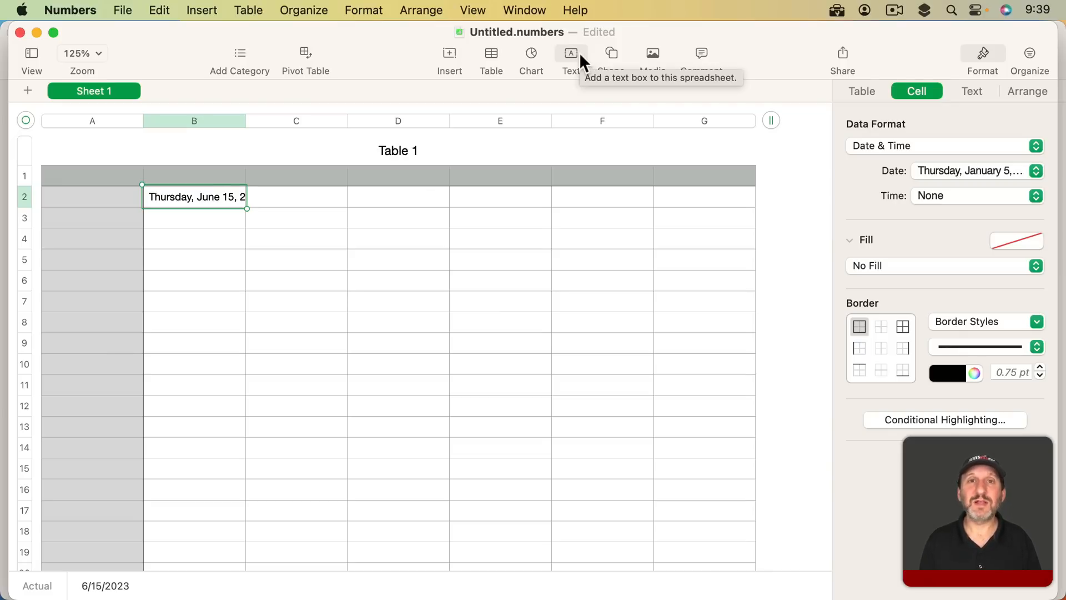
mouse_move(218, 262)
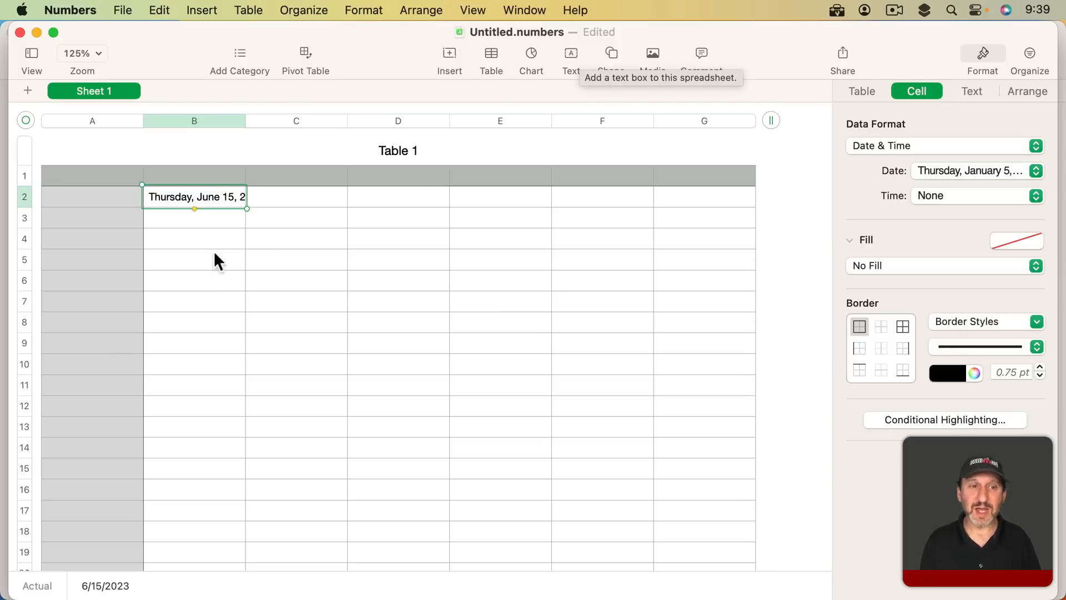
Step: Switch B2's date to the short 6/15/23 format and paste the copied date into C4
click(296, 238)
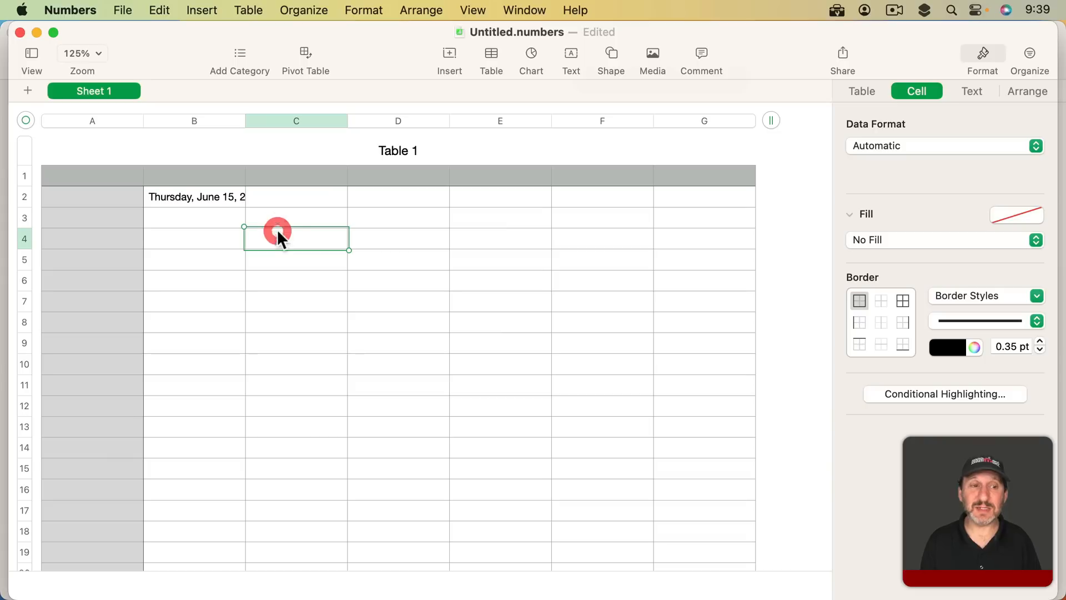
click(193, 202)
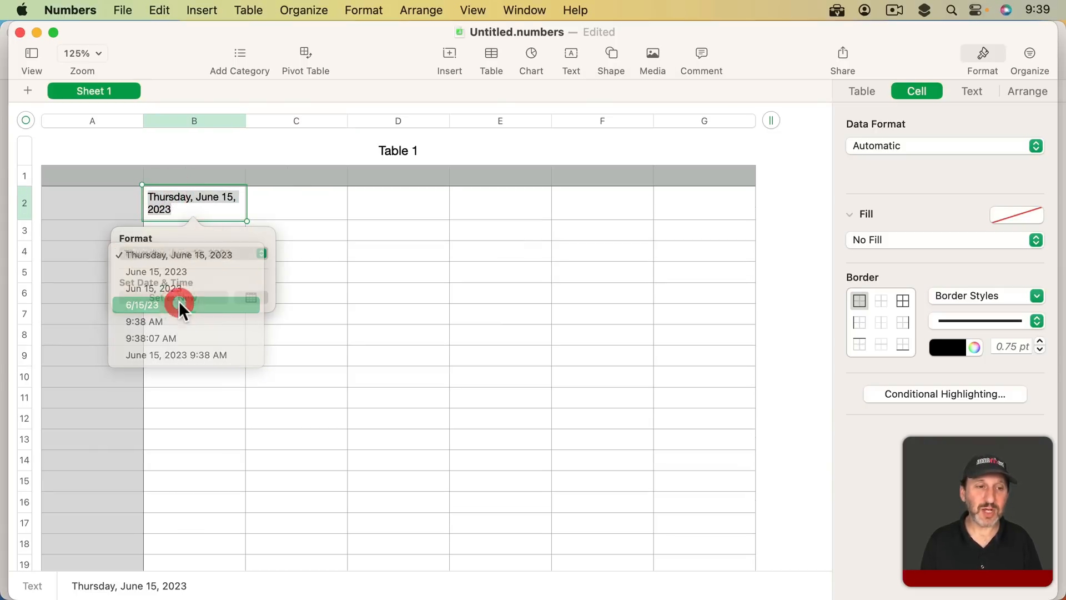
click(142, 305)
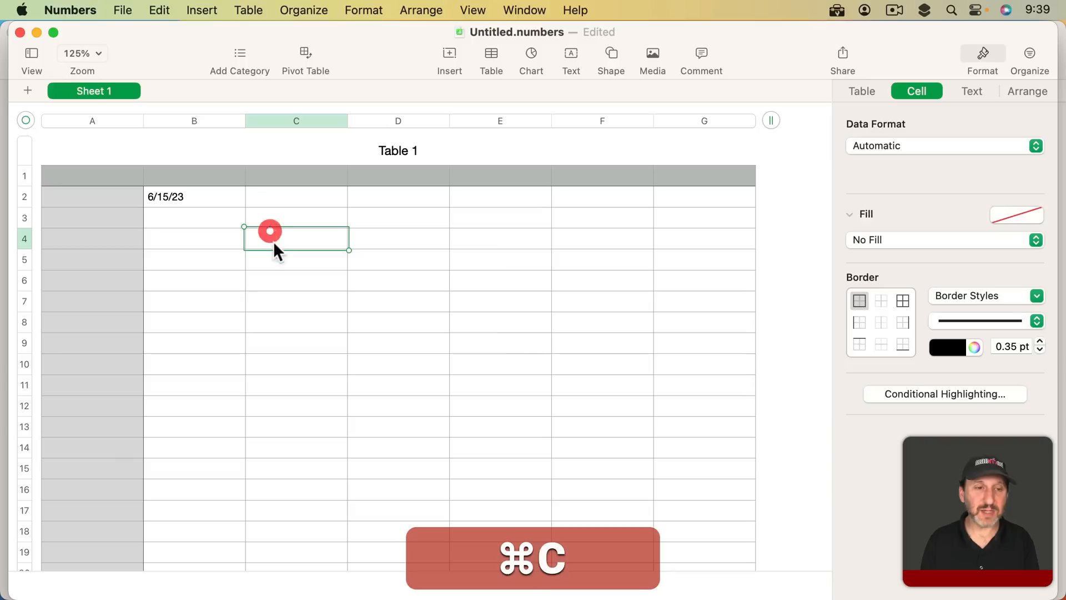
key(cmd+v)
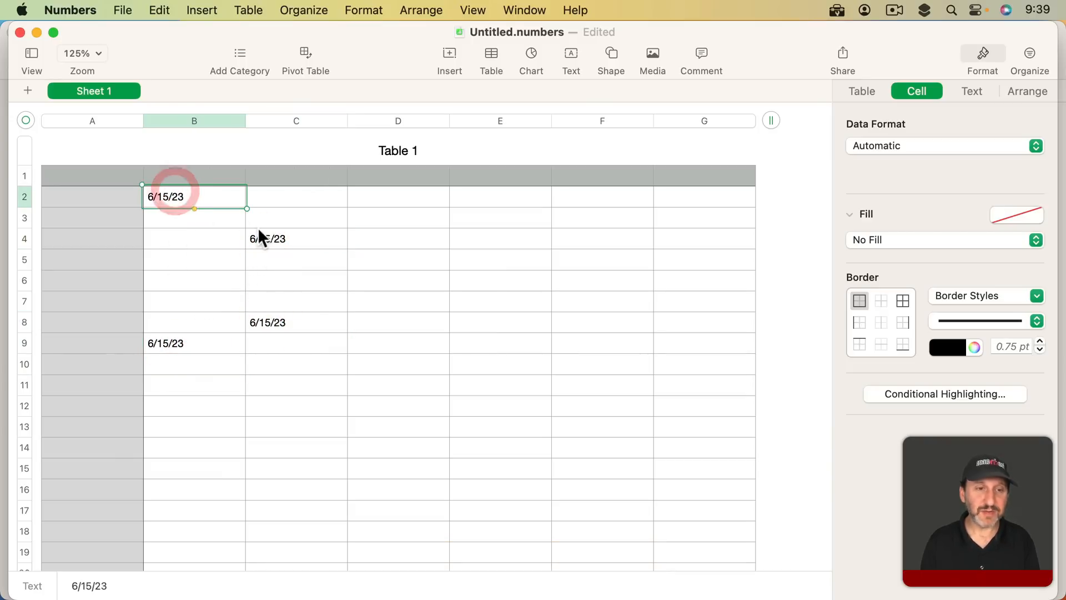
Step: Change the date field in C4 to June 22 and update all fields to 6/22/23
click(295, 239)
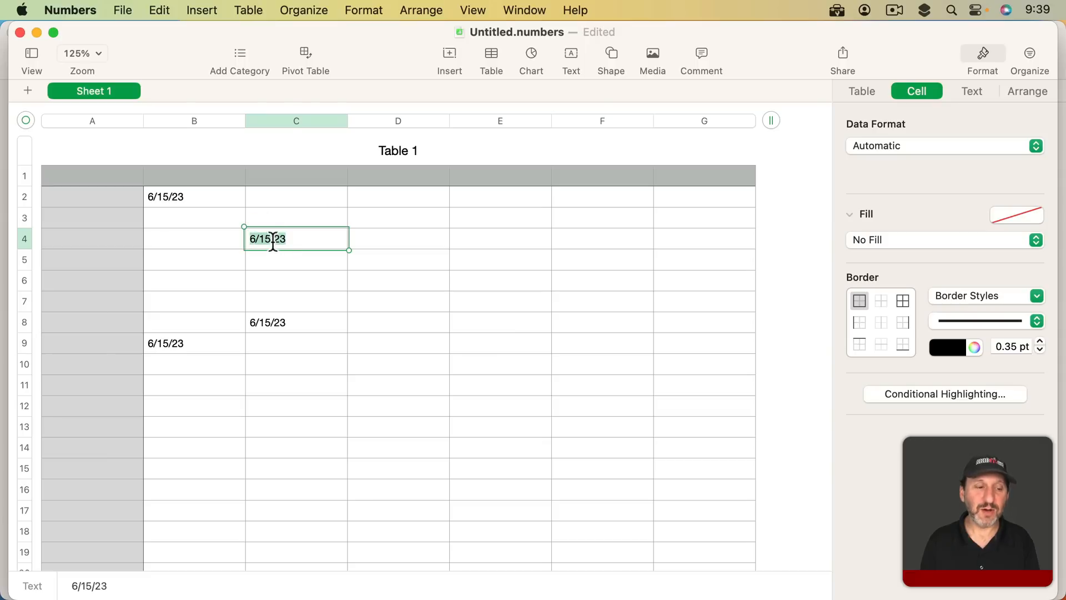
click(295, 237)
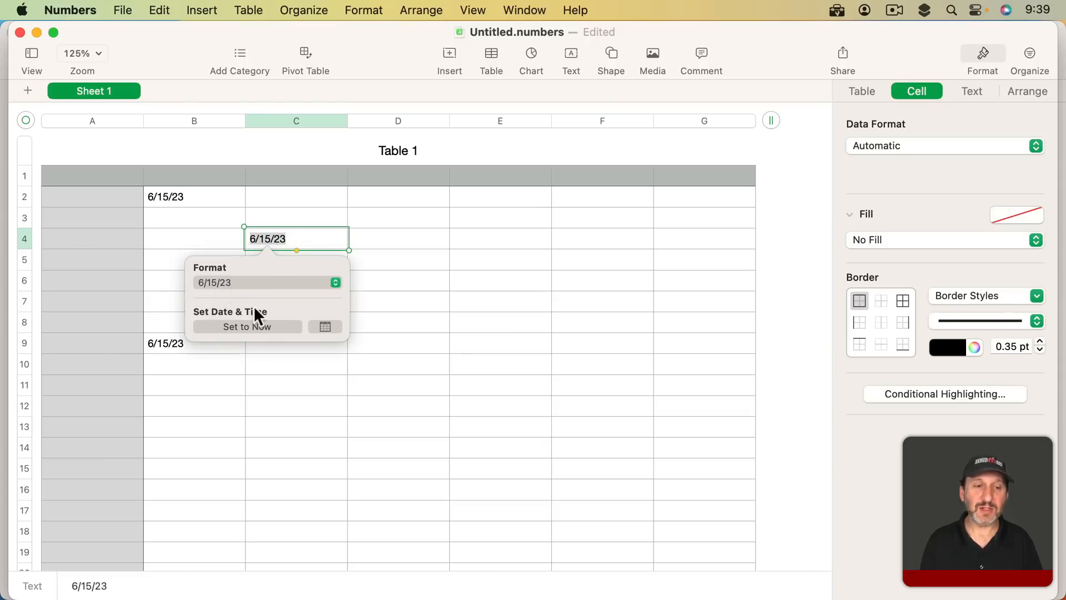
mouse_move(282, 337)
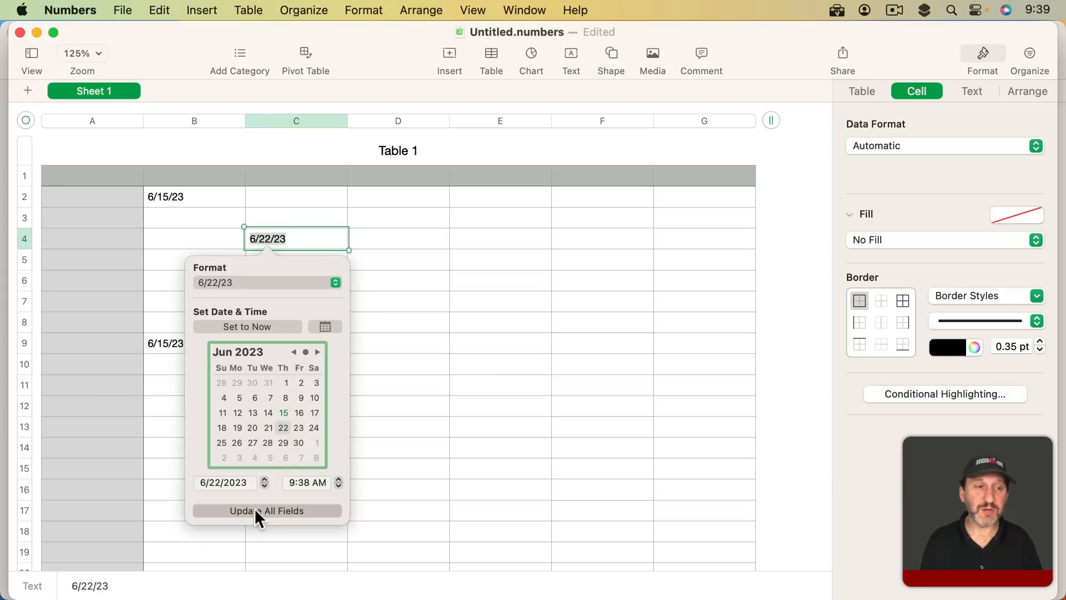
click(266, 511)
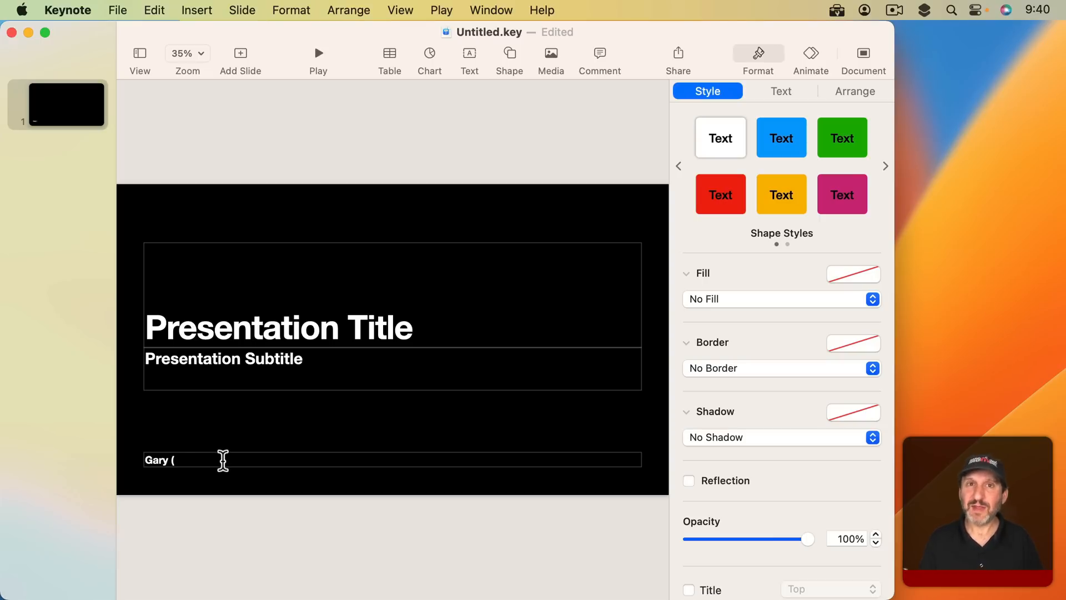
mouse_move(210, 109)
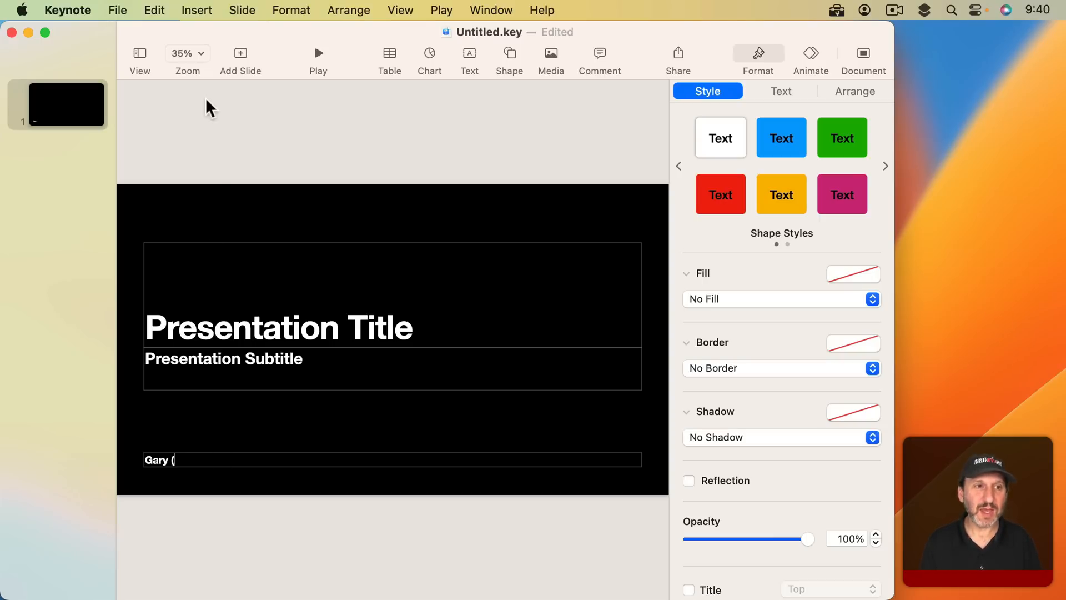
Step: Leave the Keynote title slide unchanged and bring the Pages document back to the front via the Dock
click(197, 10)
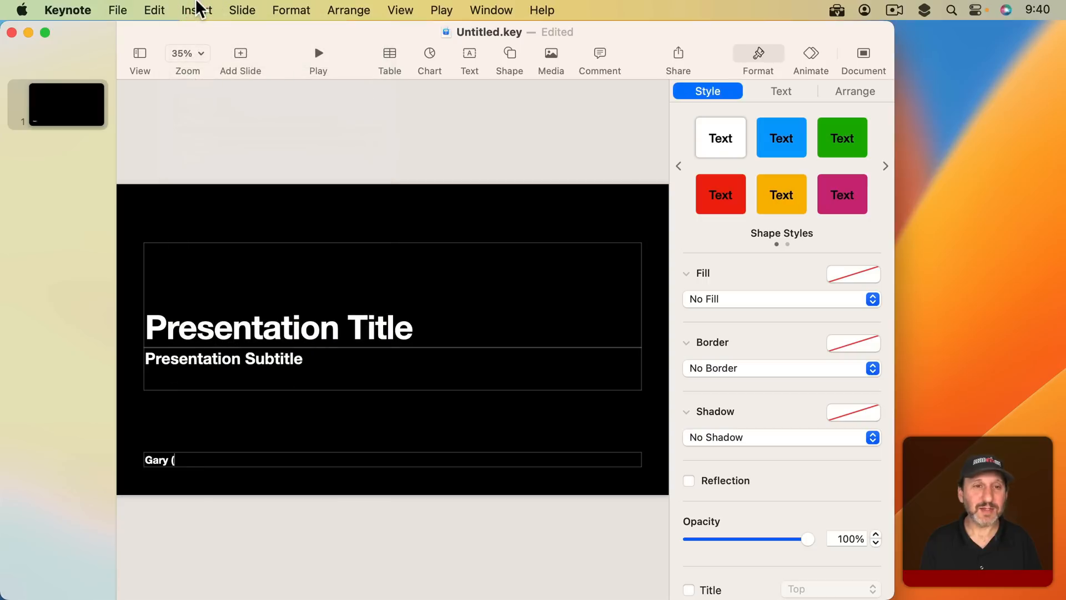
mouse_move(171, 99)
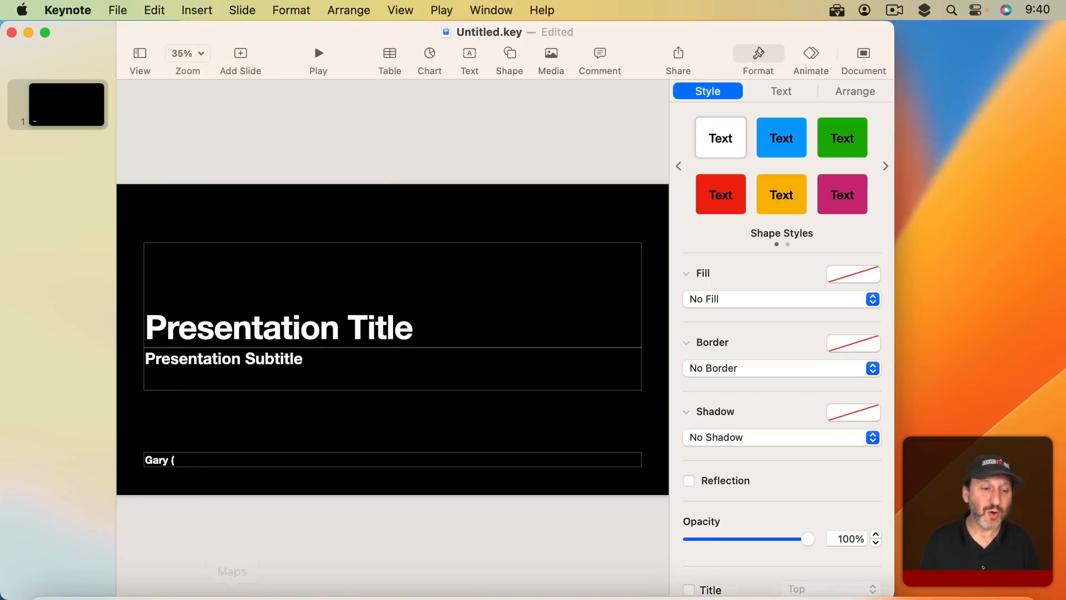
click(670, 570)
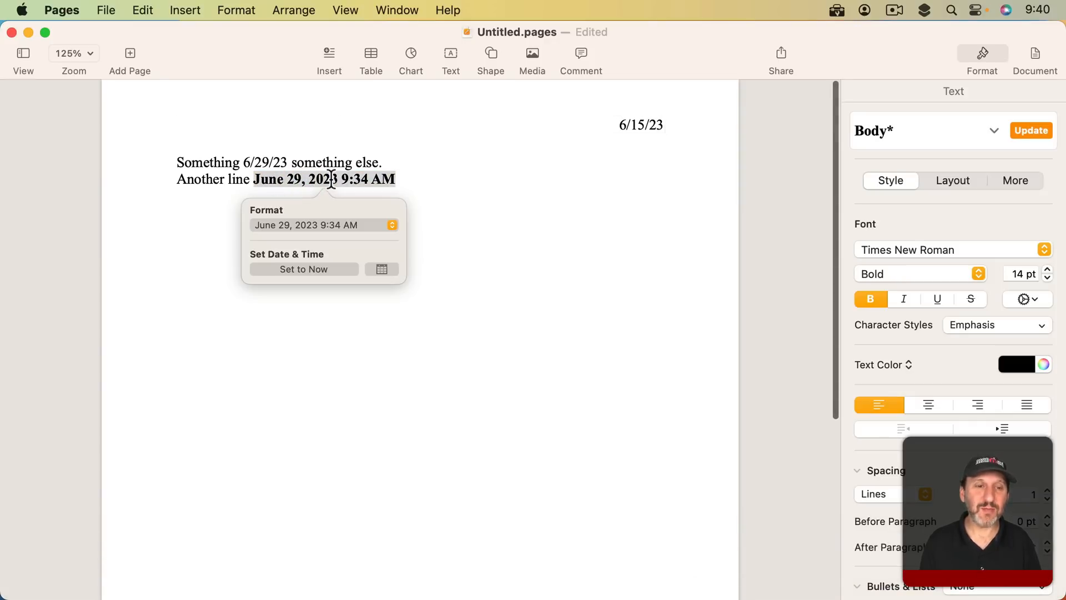
Step: Copy the June 29, 2023 9:34 AM date field from Pages and paste it after "Gary (" on the Keynote slide
key(cmd+c)
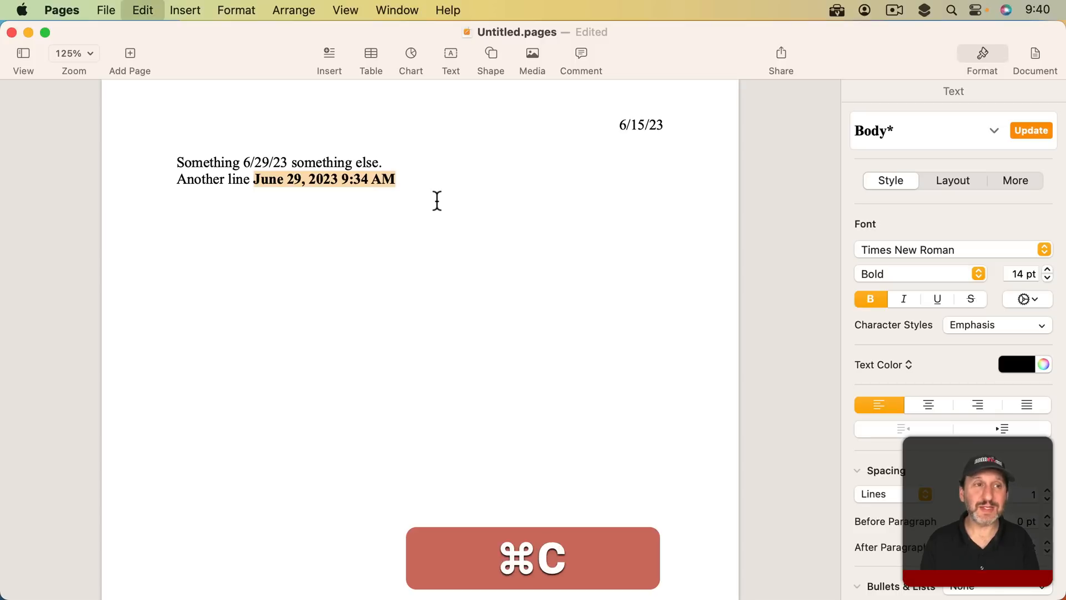
key(cmd+tab)
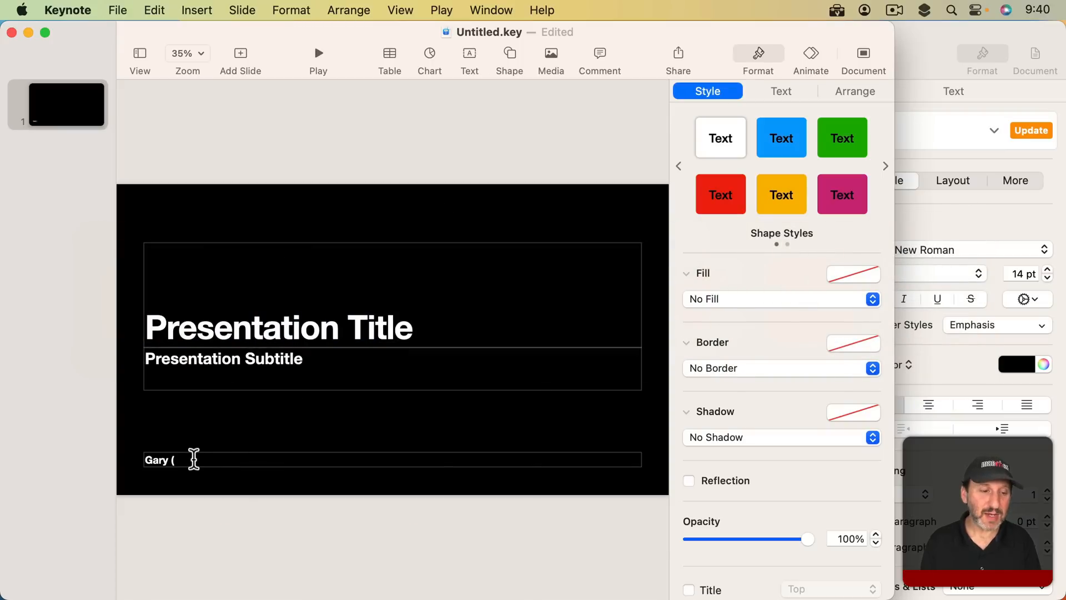
key(cmd+v)
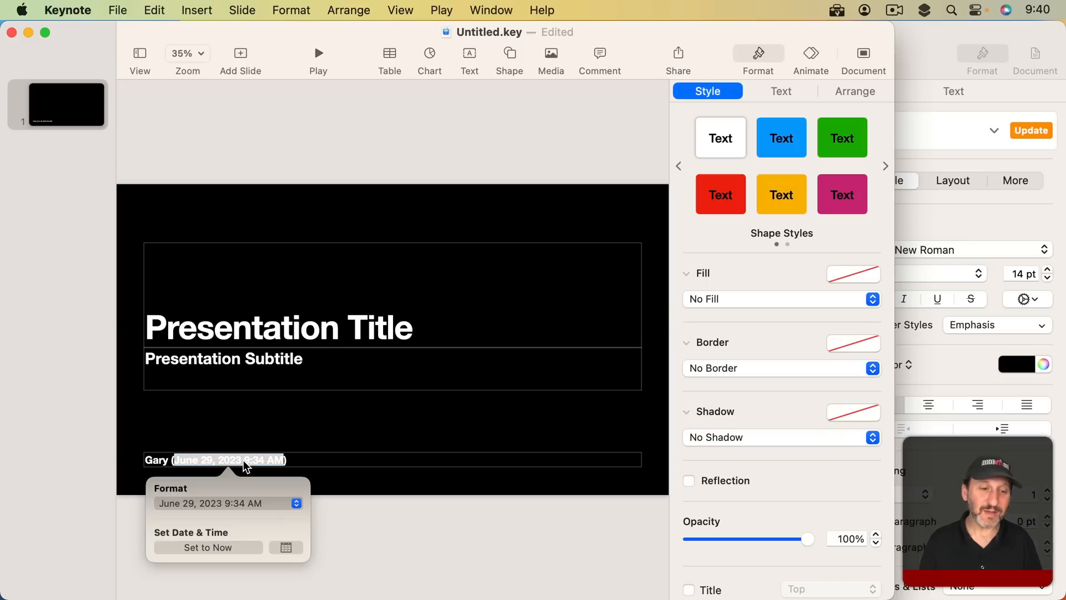
mouse_move(245, 511)
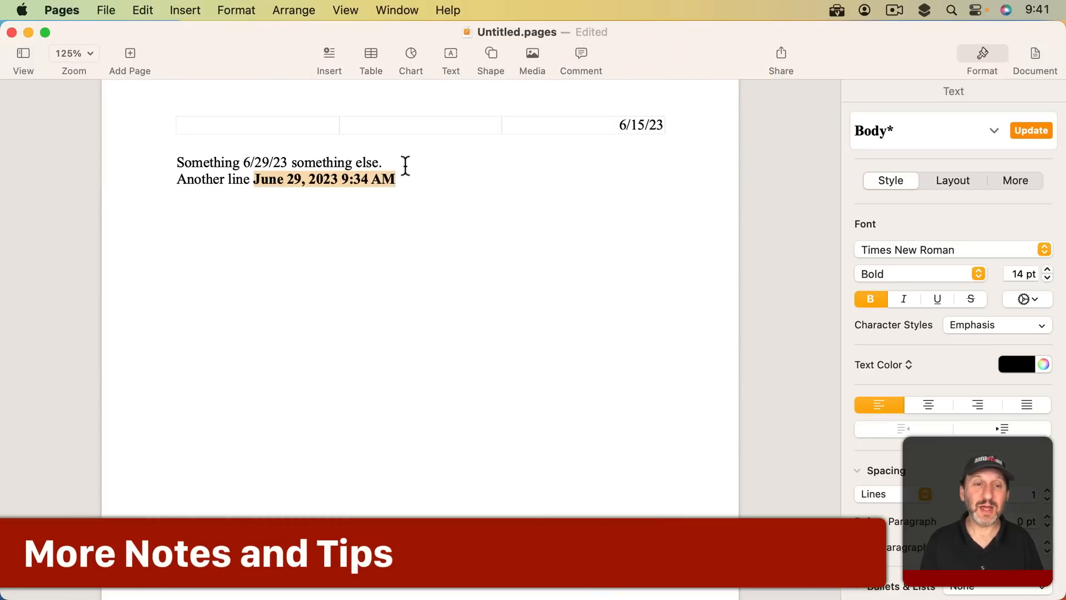
Step: Add a new line after the bold date and insert a Date & Time field reading Thursday, June 15, 2023
click(870, 299)
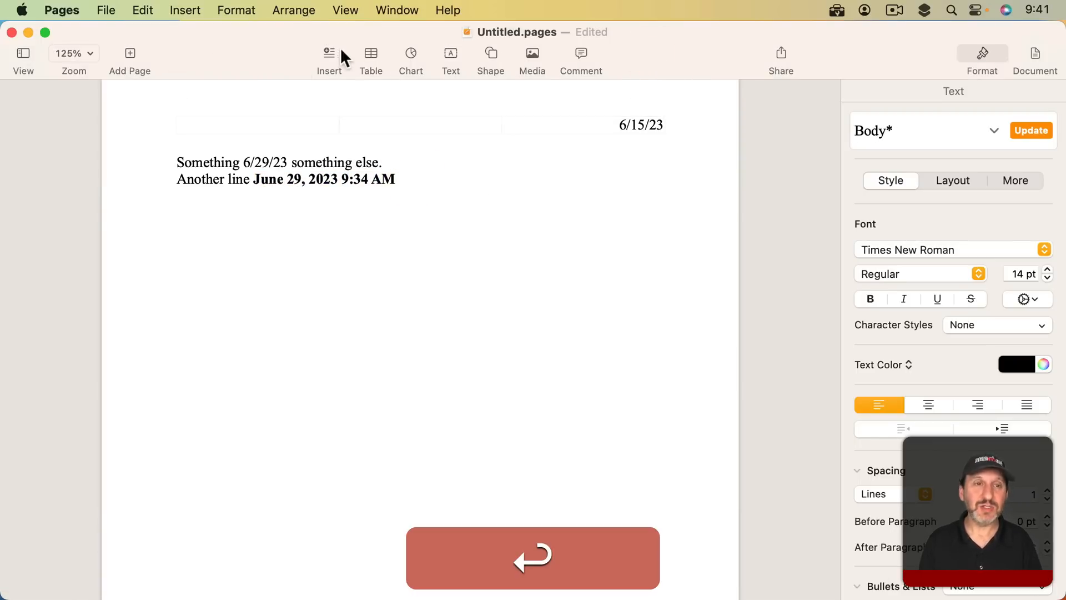
click(328, 54)
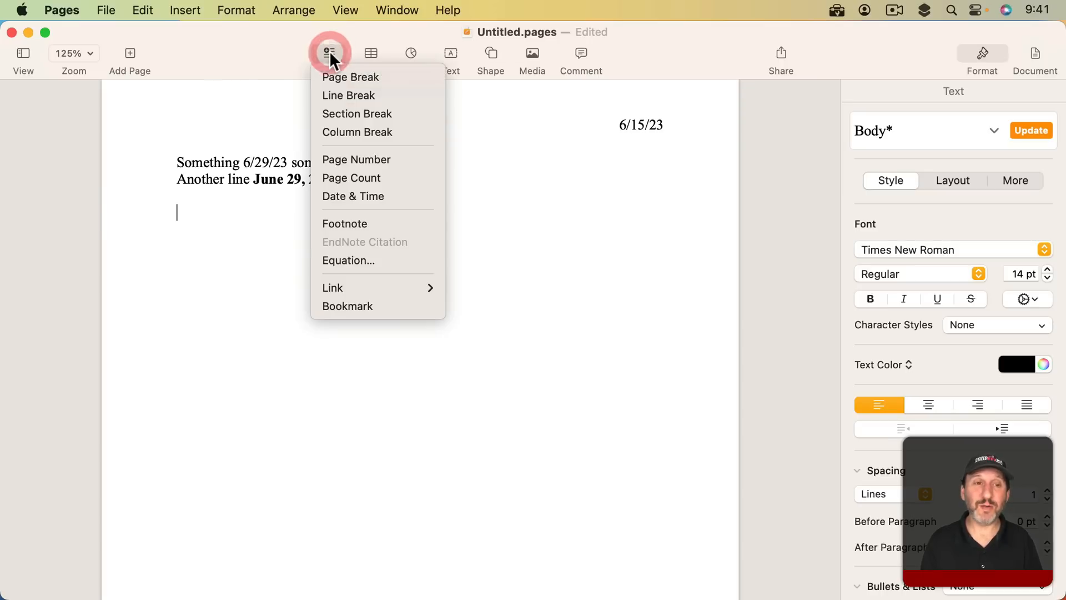
click(353, 196)
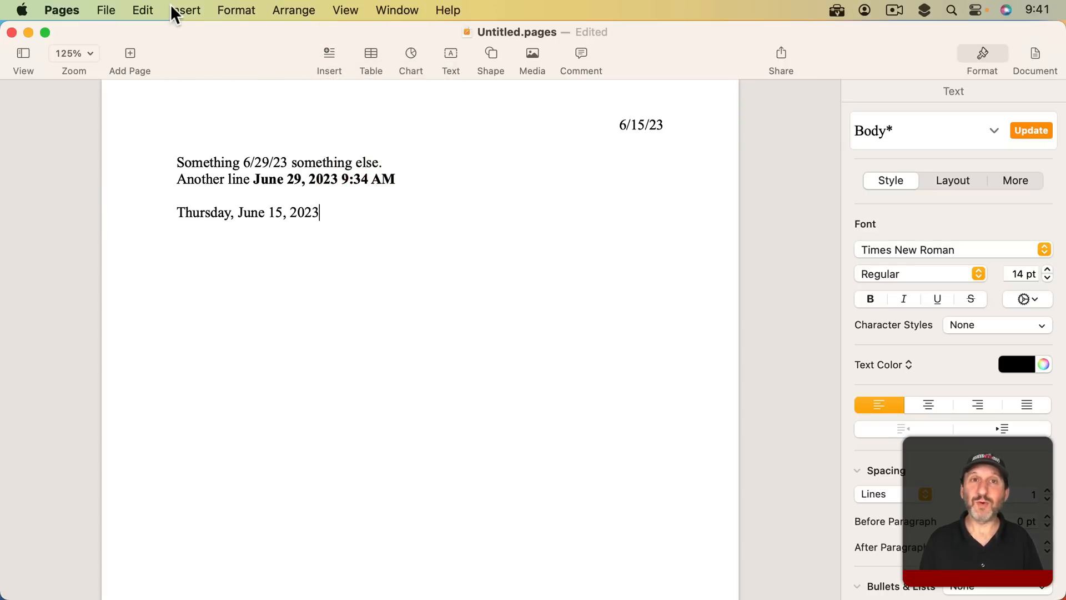
click(184, 10)
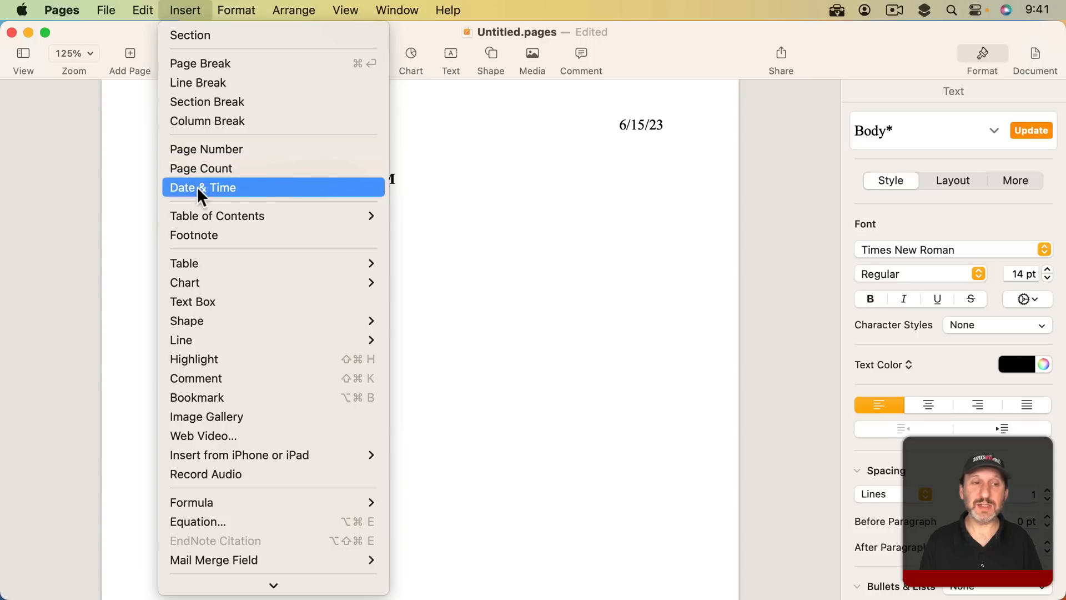
mouse_move(264, 198)
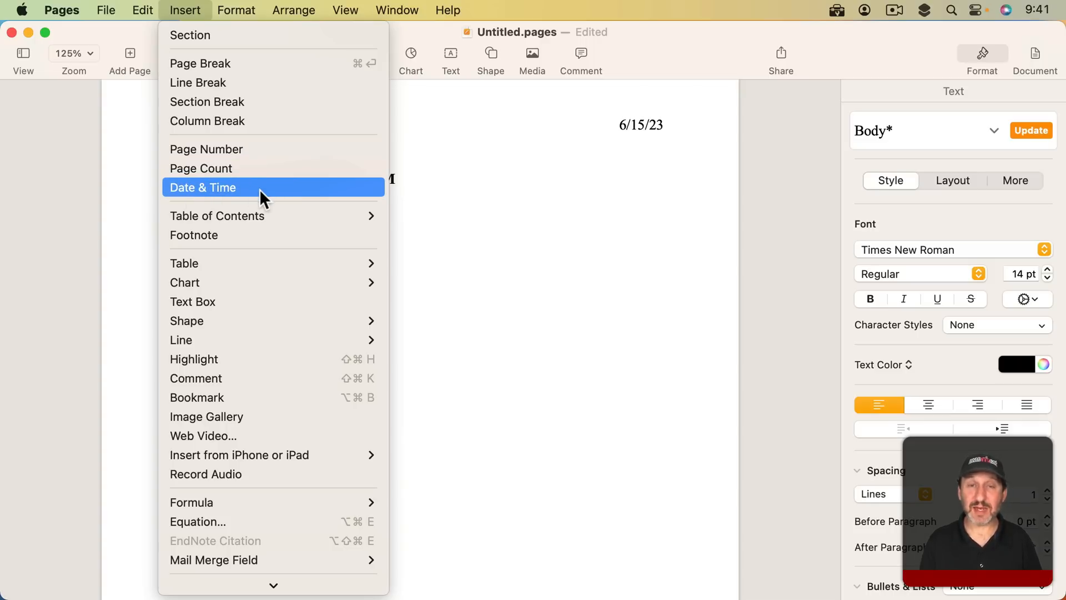
mouse_move(286, 191)
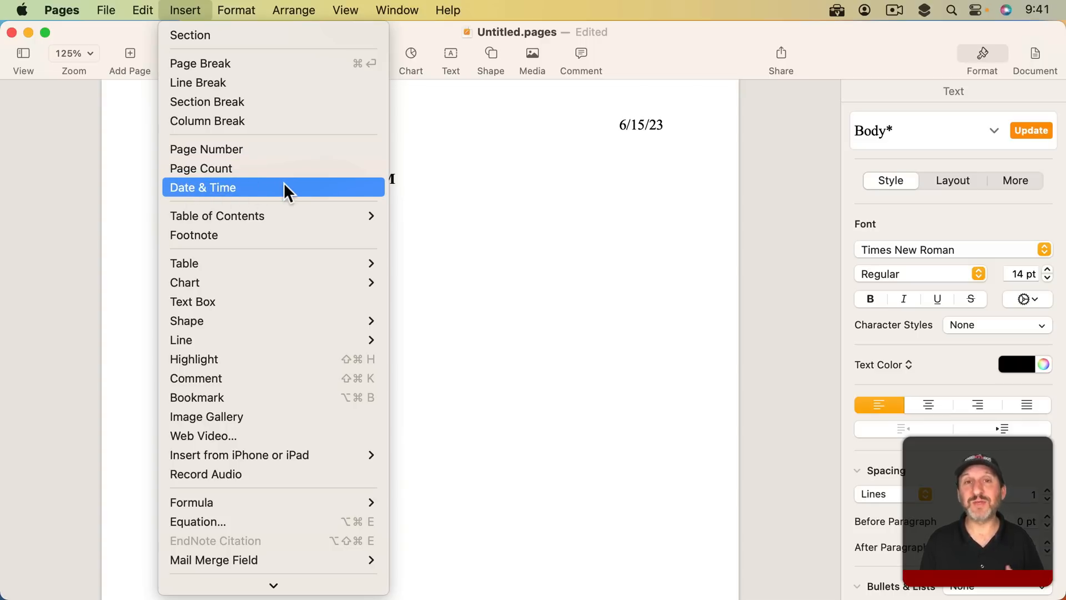
Step: Select the new Thursday, June 15, 2023 field to display its available date and time formats
click(202, 187)
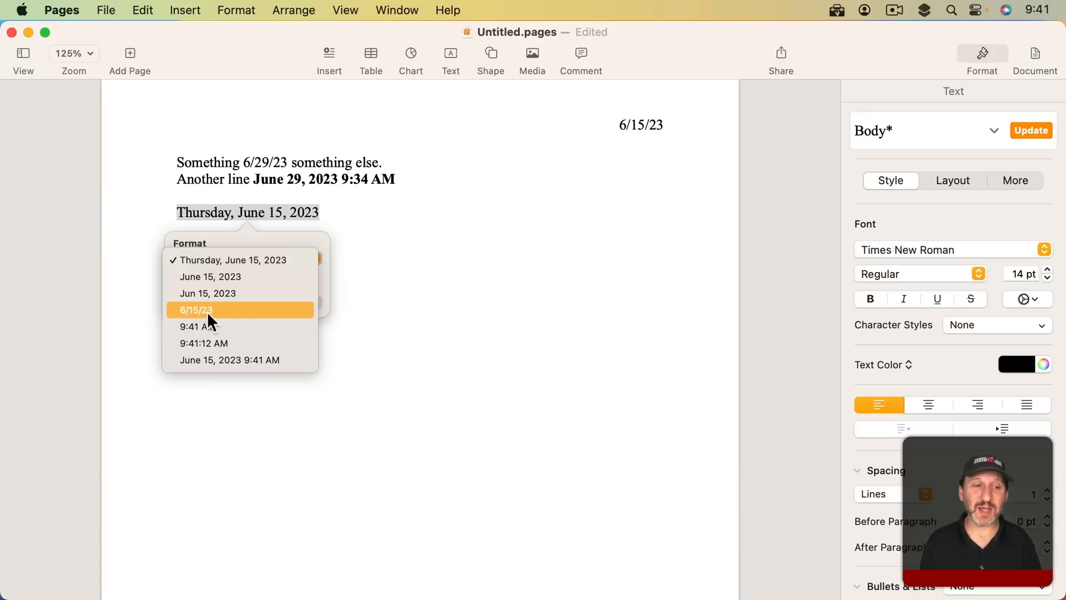
mouse_move(211, 260)
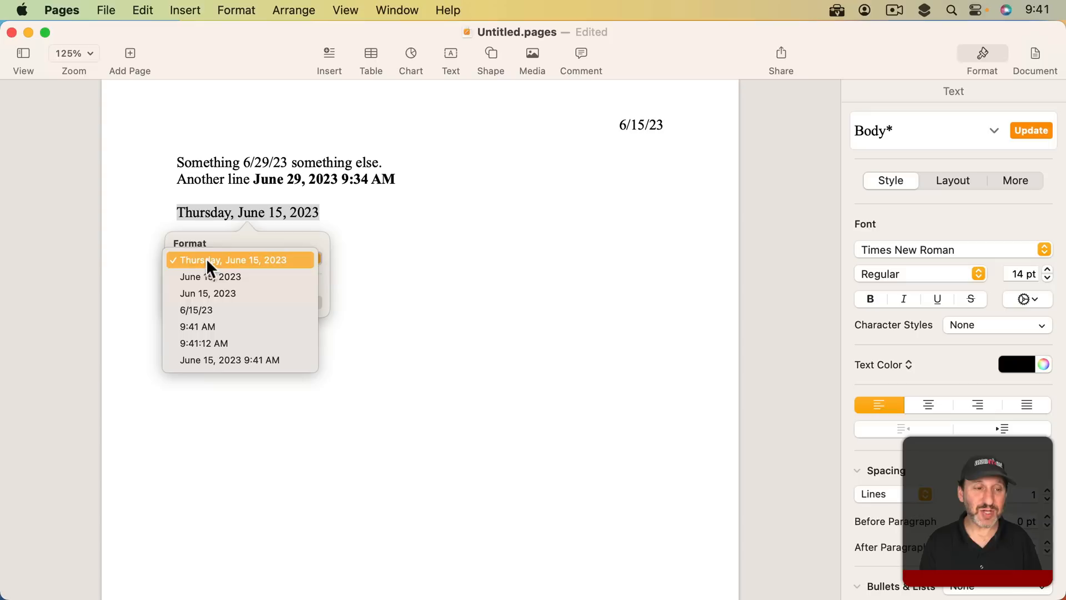
mouse_move(228, 360)
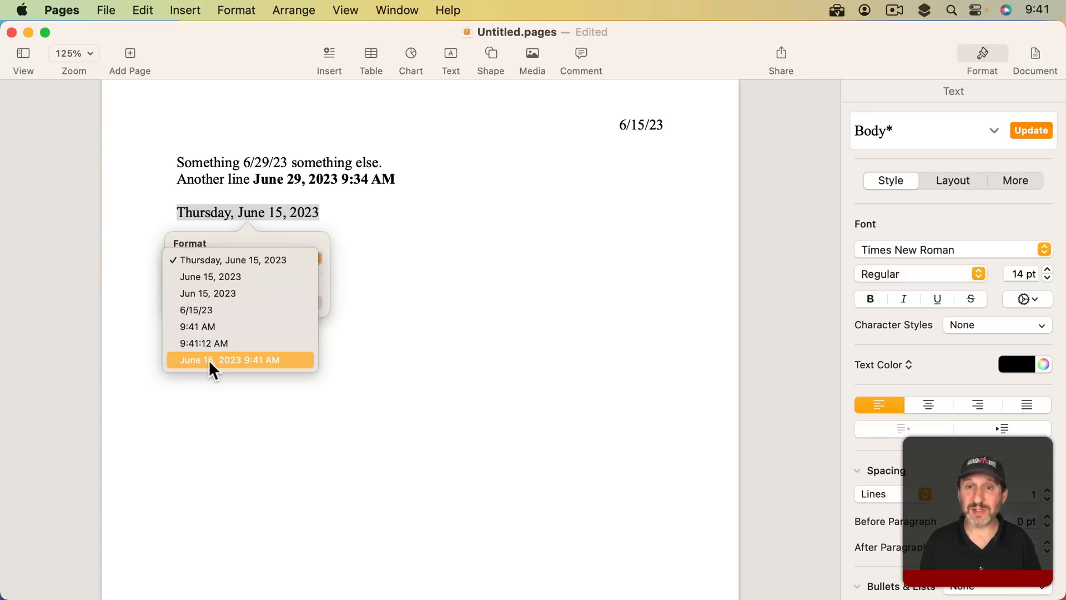
mouse_move(211, 318)
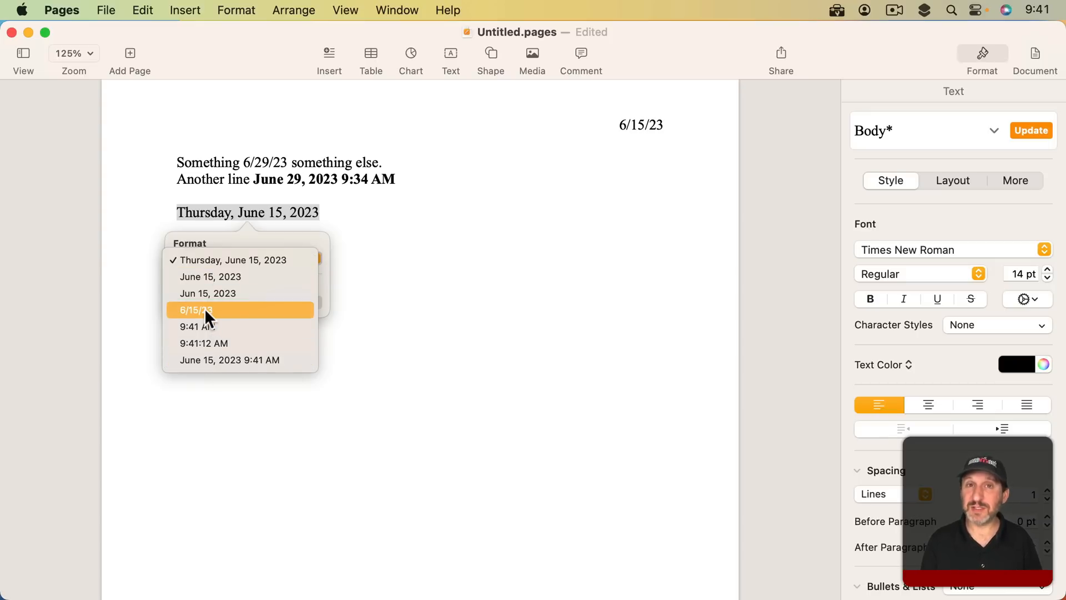